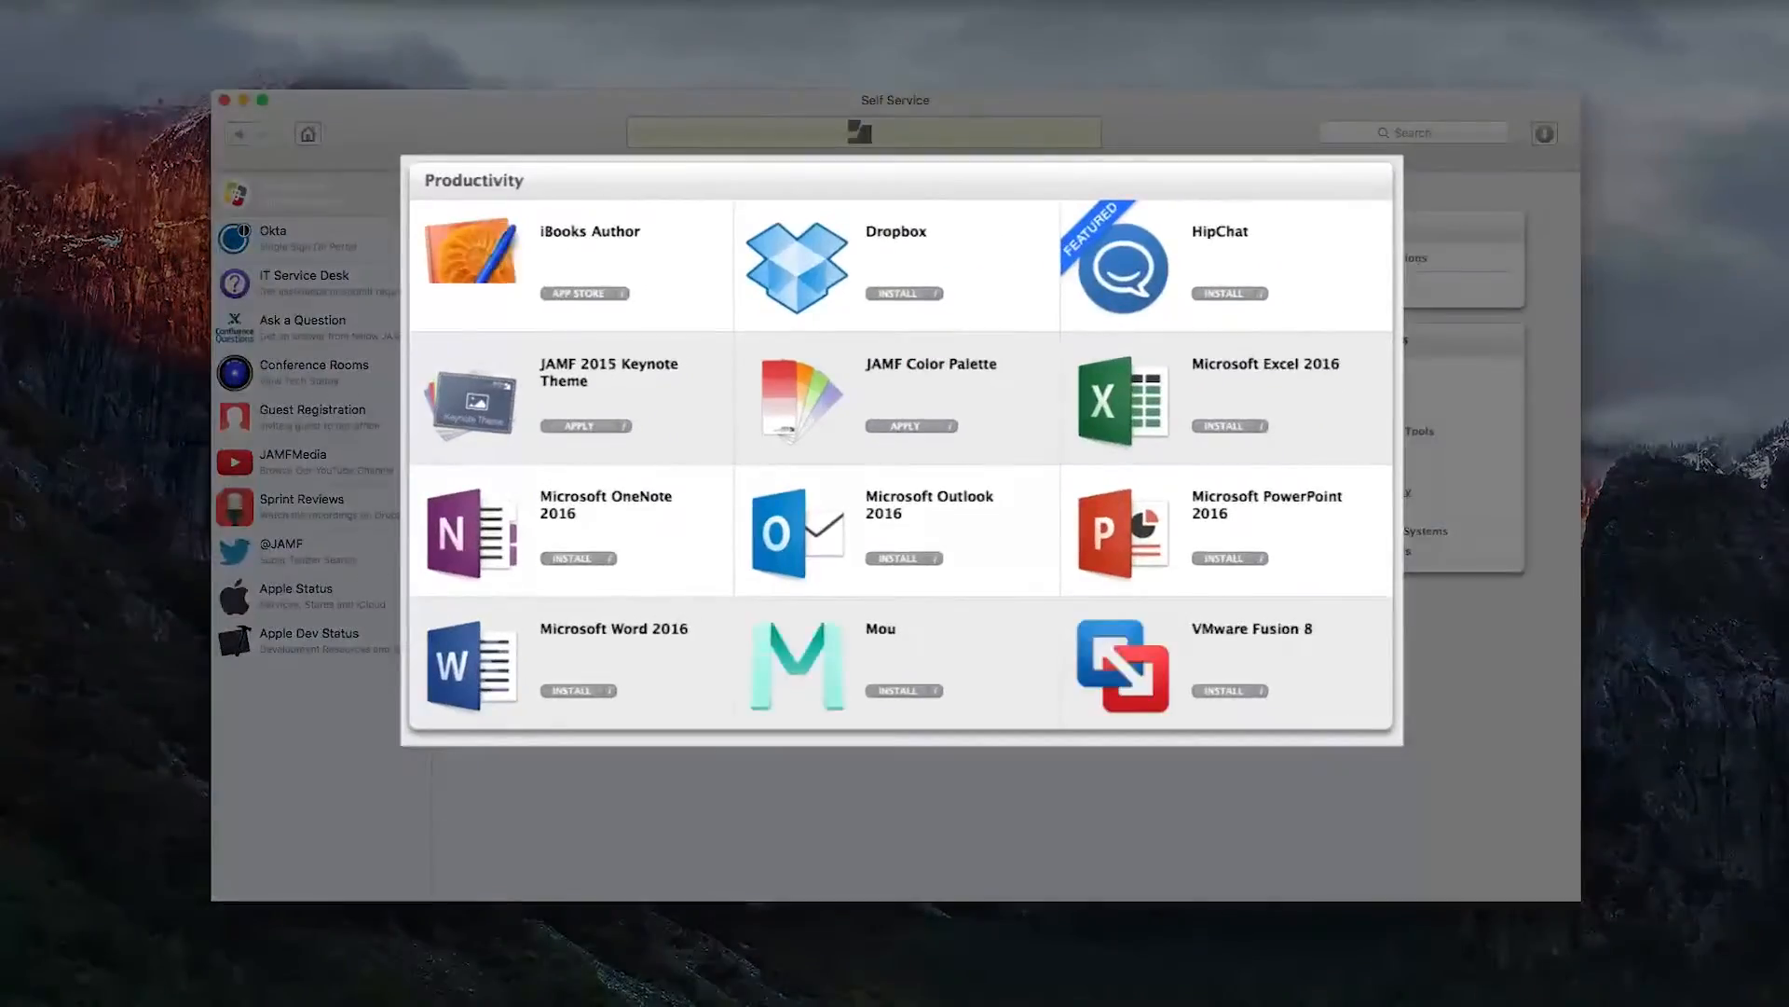
Browse Utilities and Operating Systems, then view Developer Tools and read Xcode's details
left_click(1366, 510)
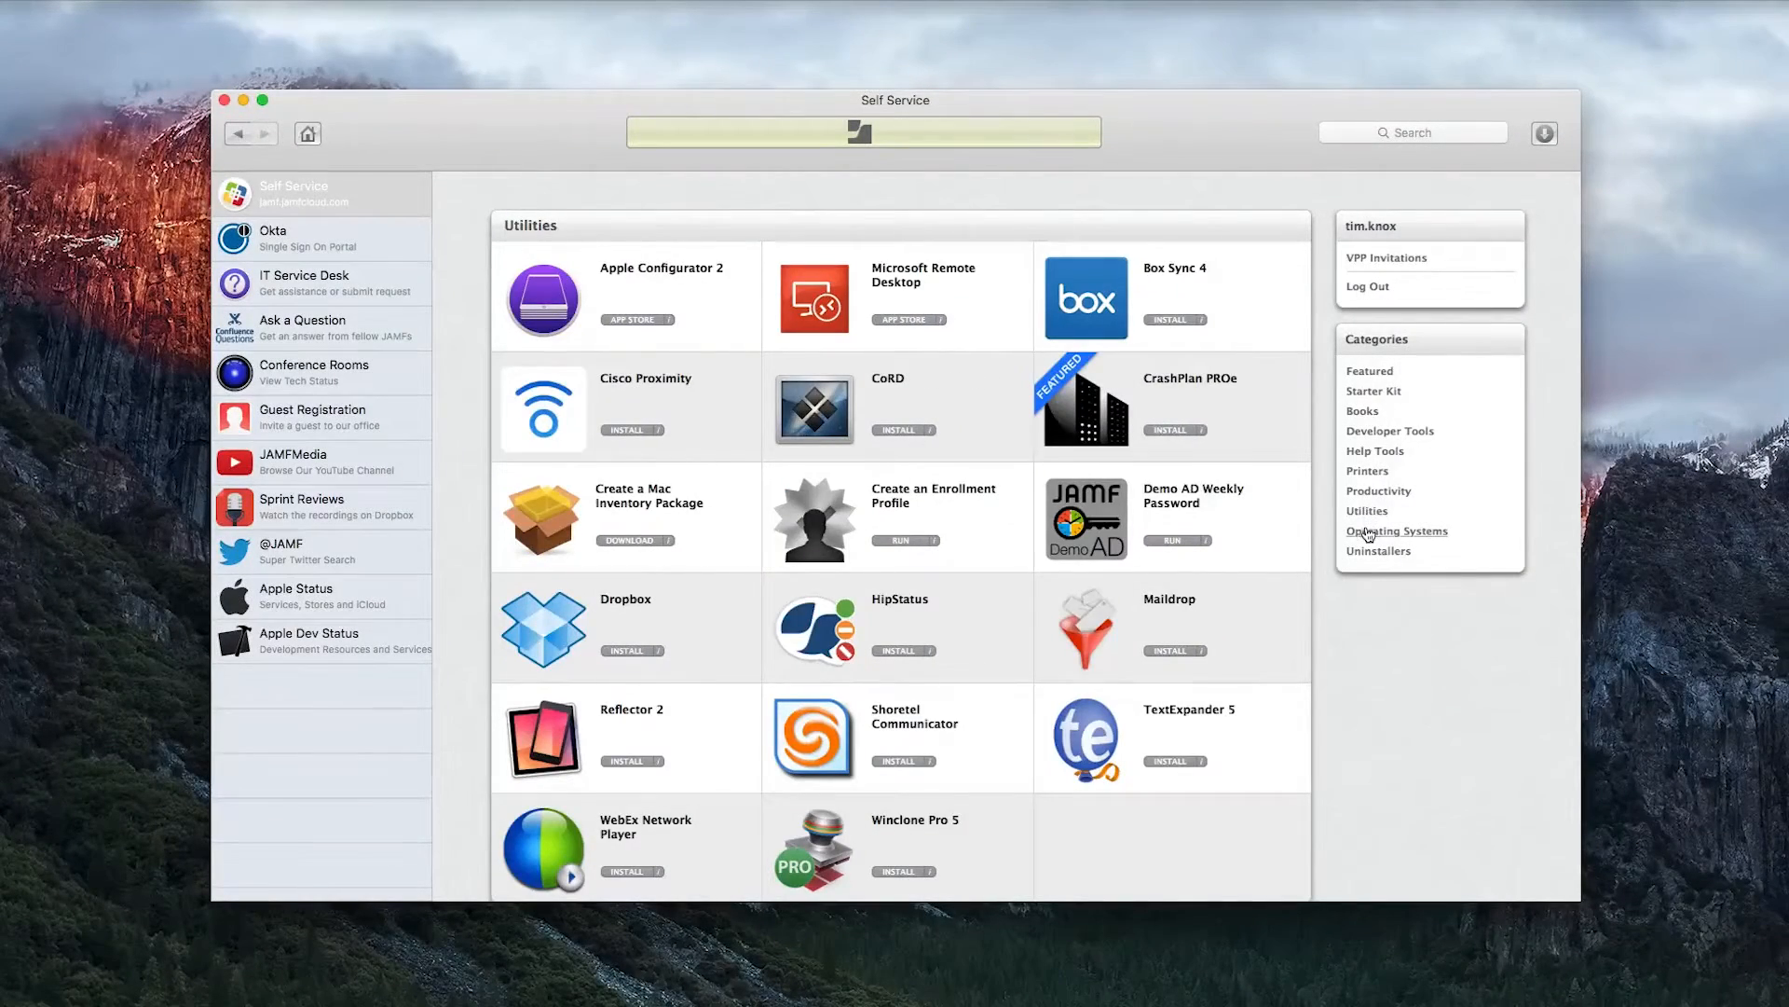
left_click(1396, 531)
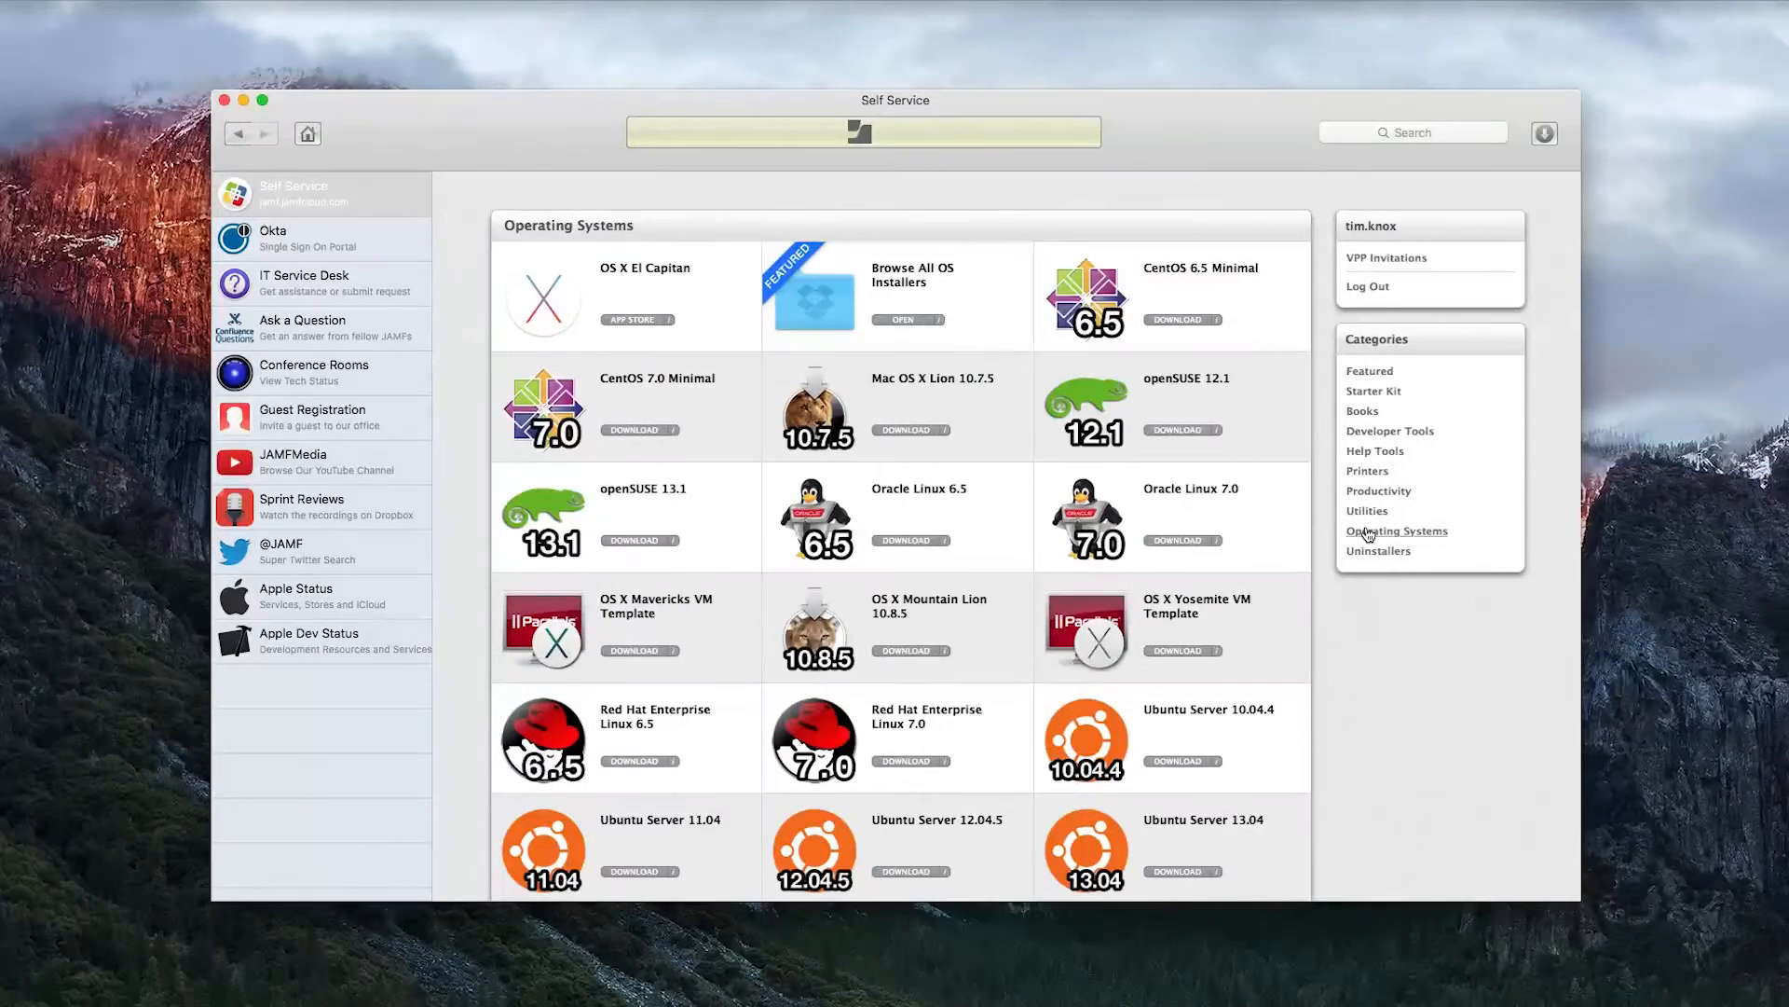
mouse_move(1390, 431)
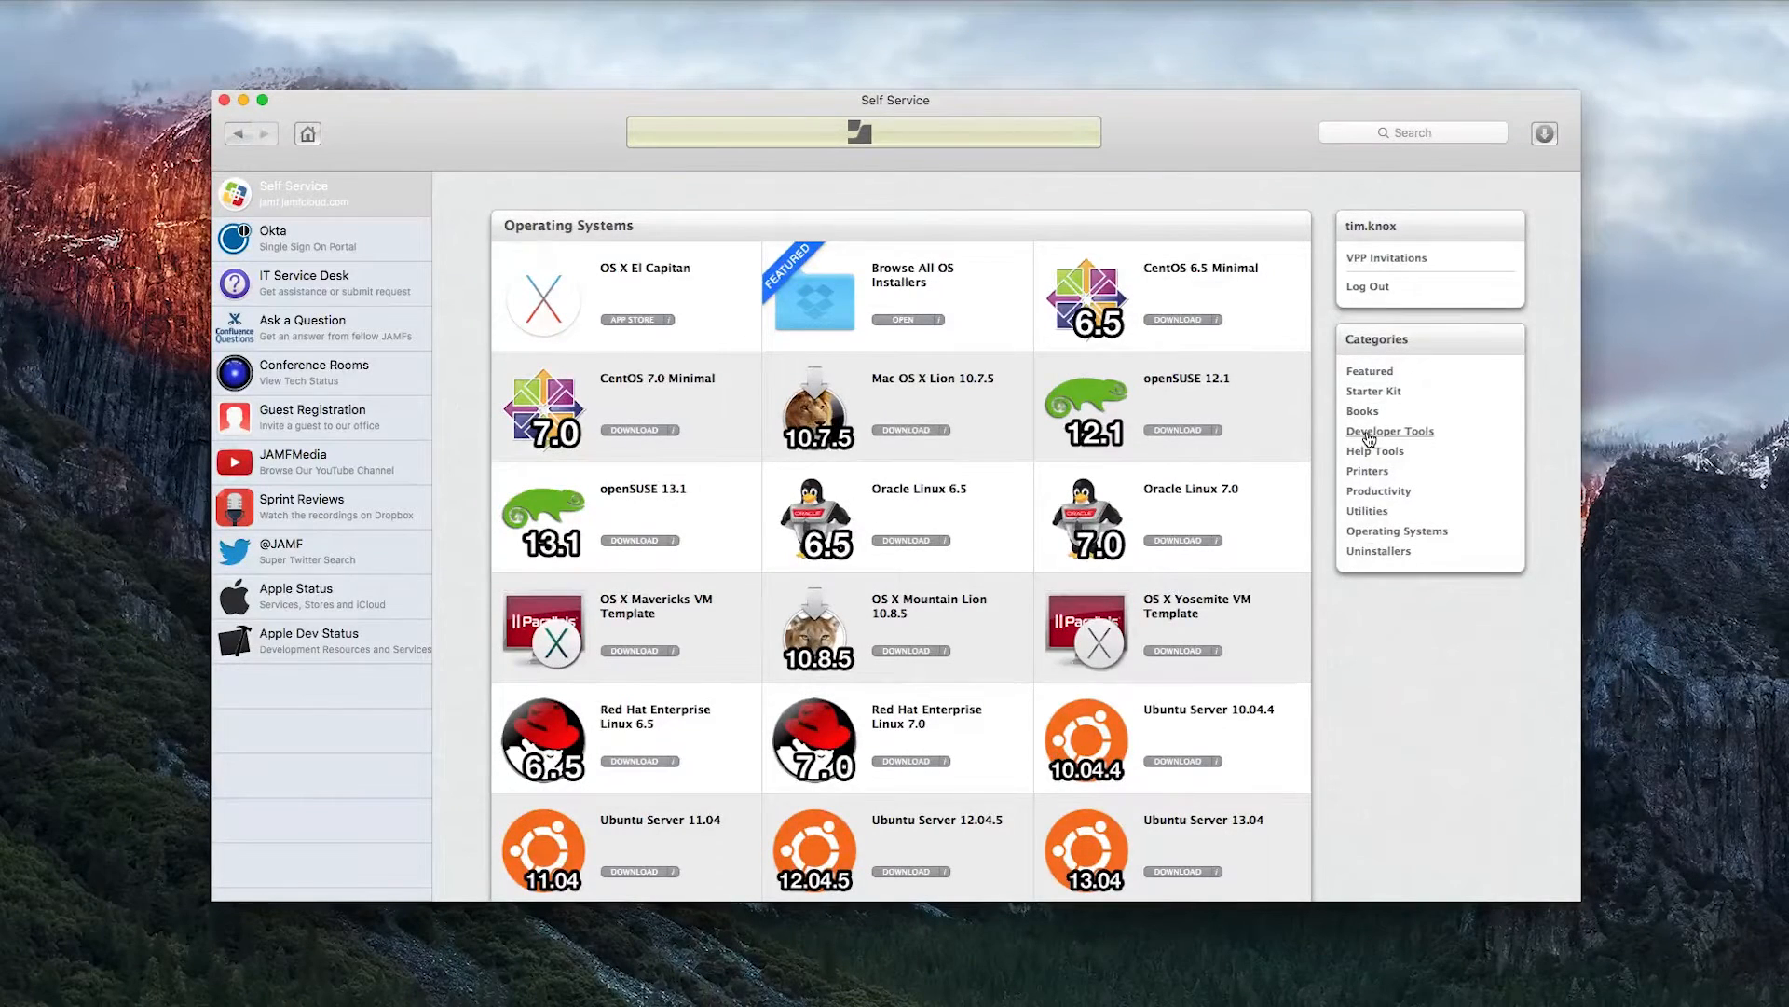
left_click(1391, 431)
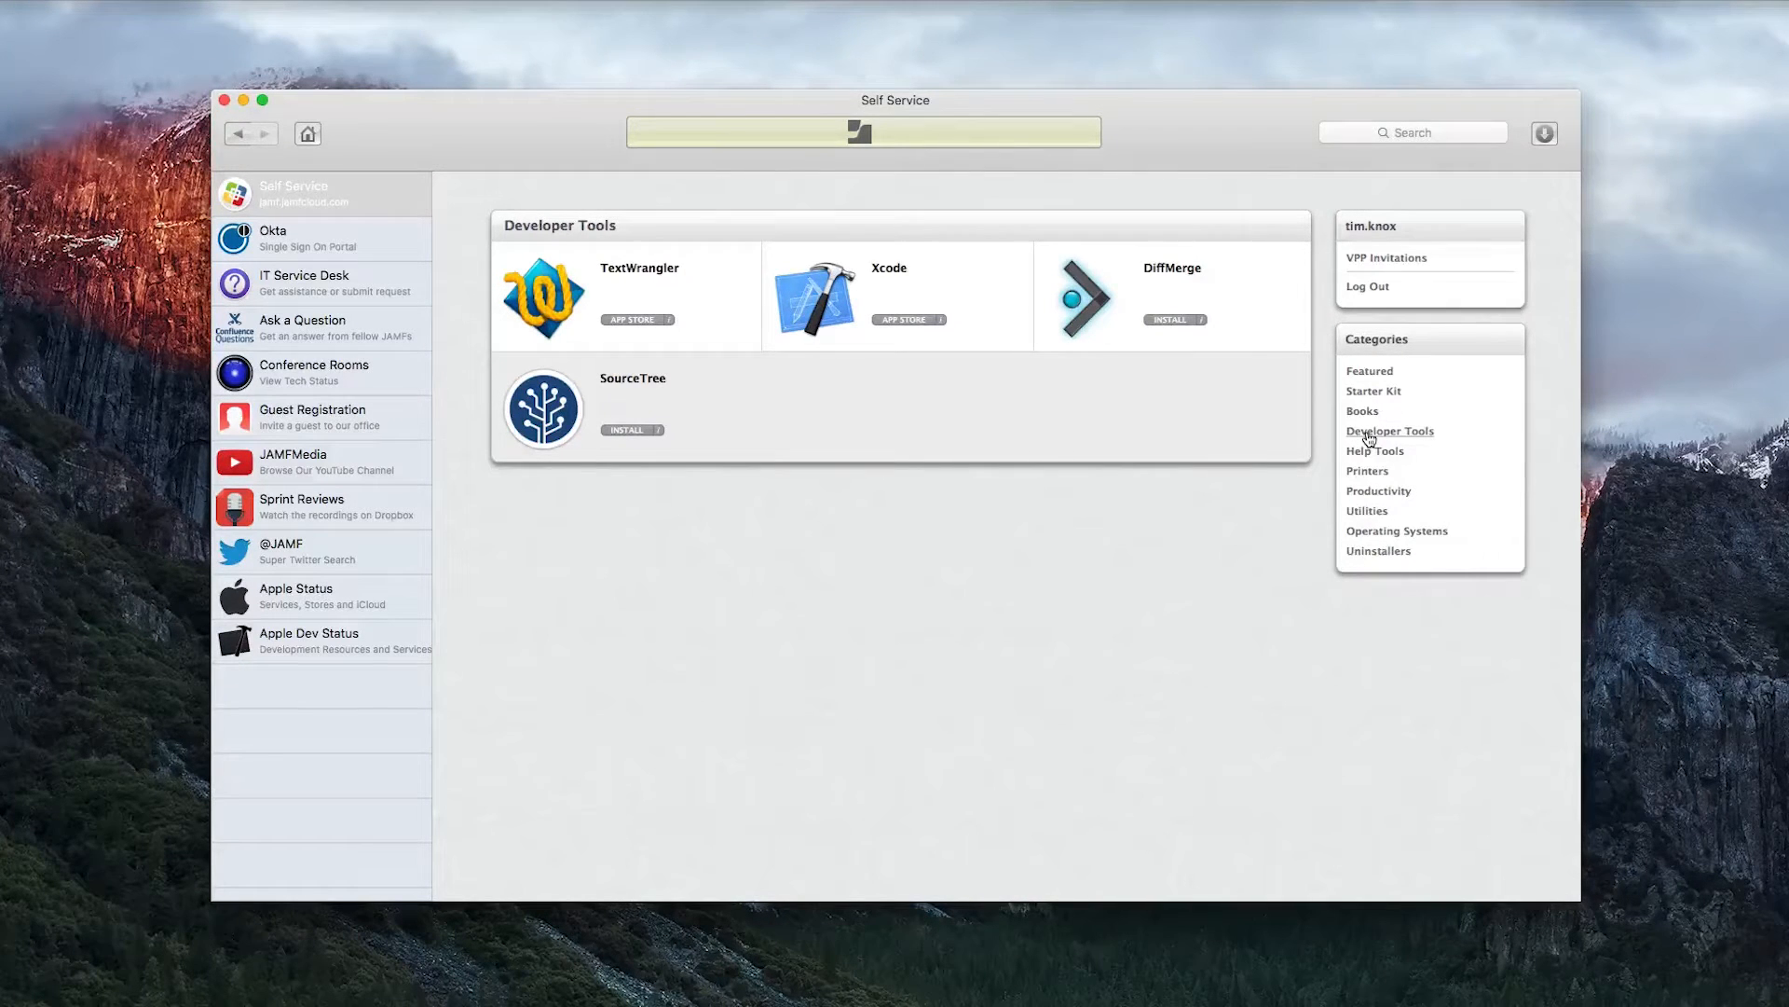
mouse_move(944, 322)
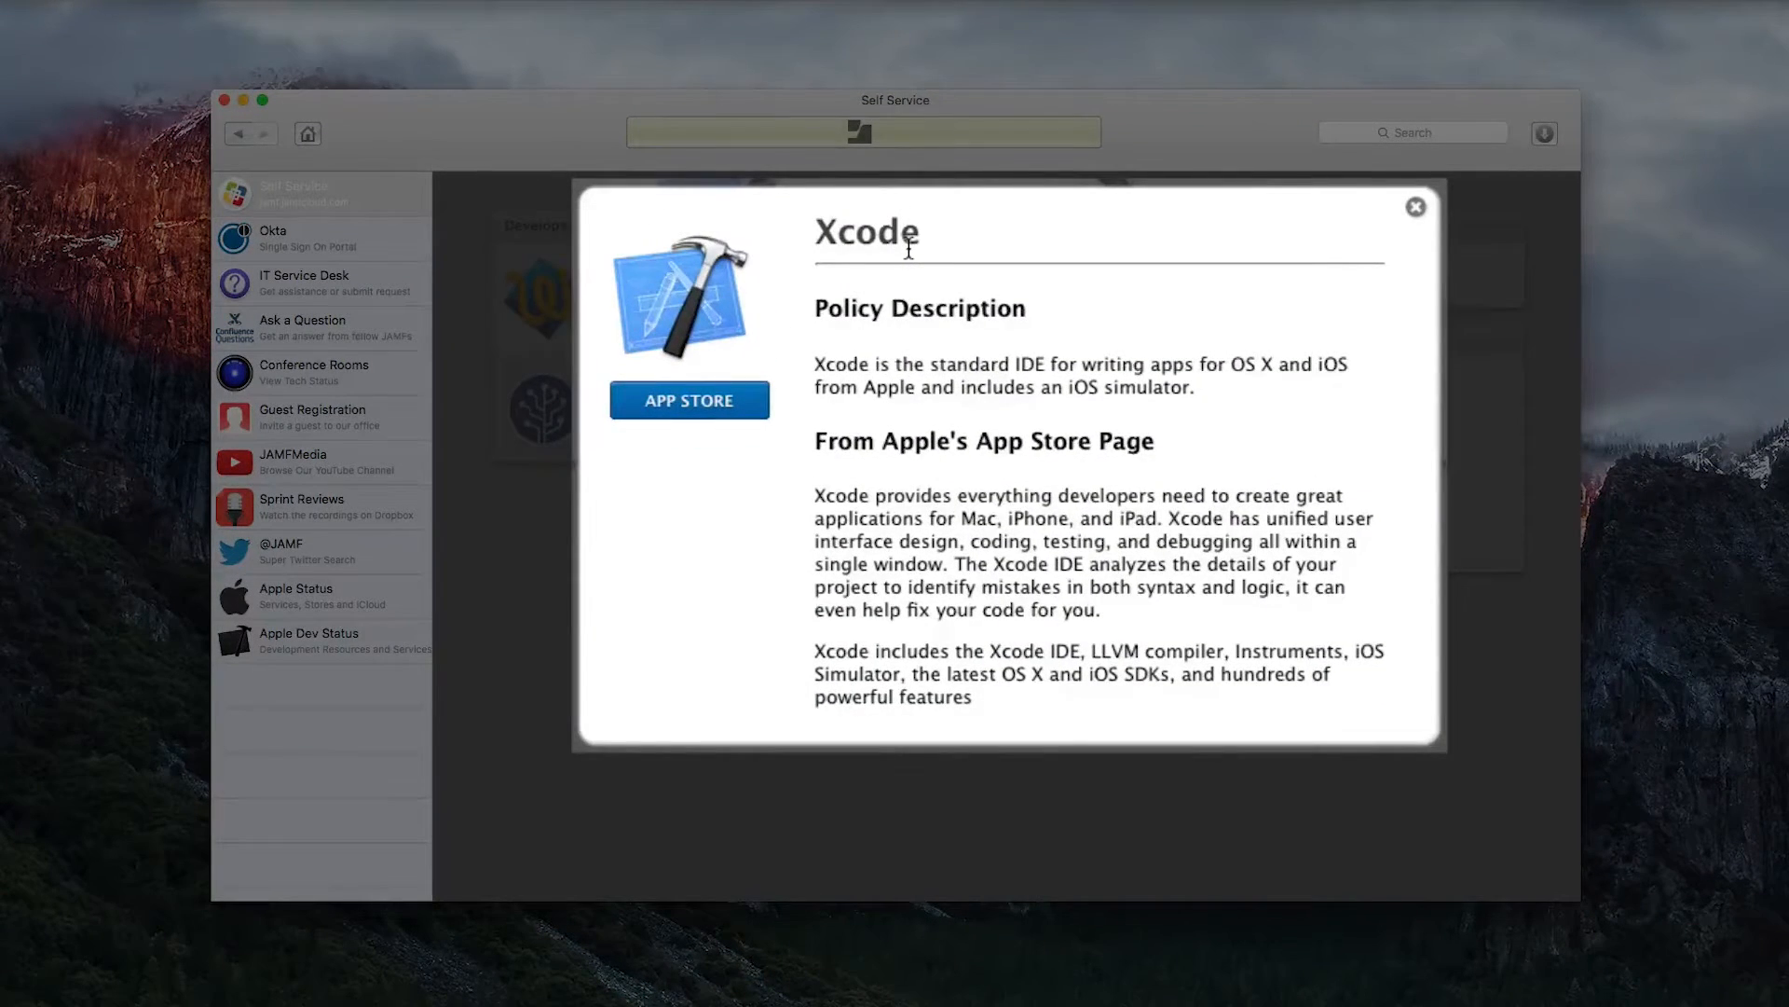
mouse_move(1417, 211)
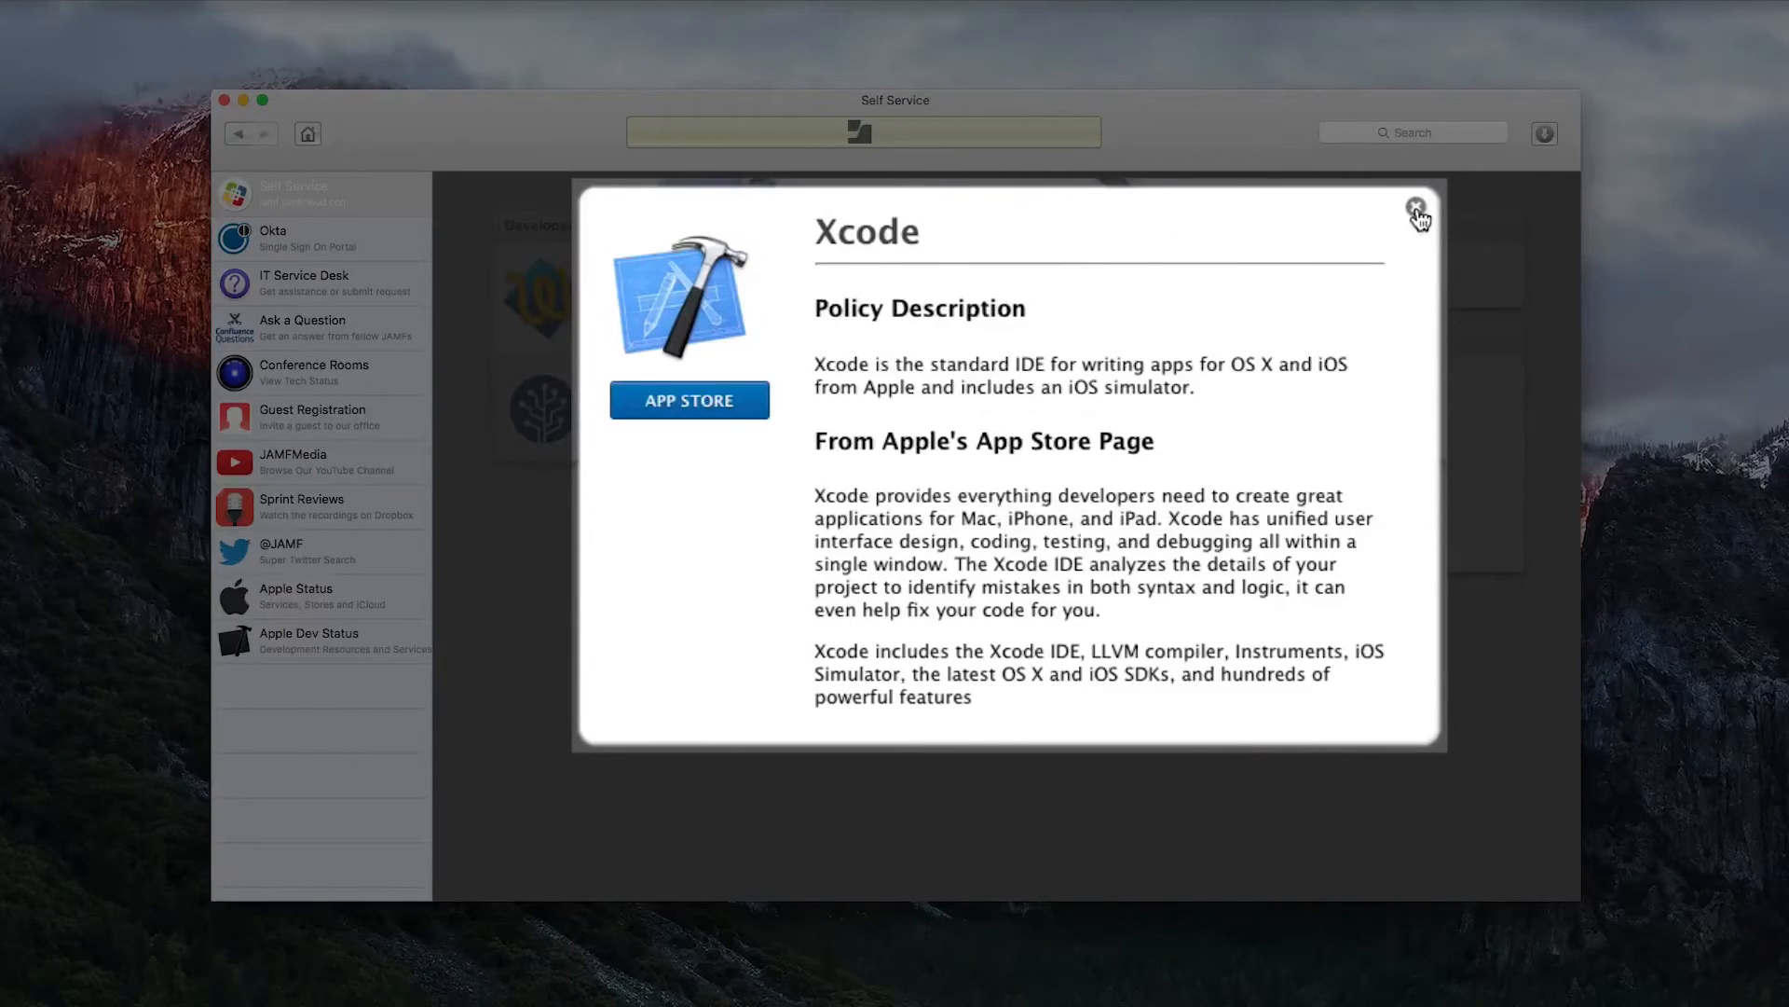
left_click(1416, 211)
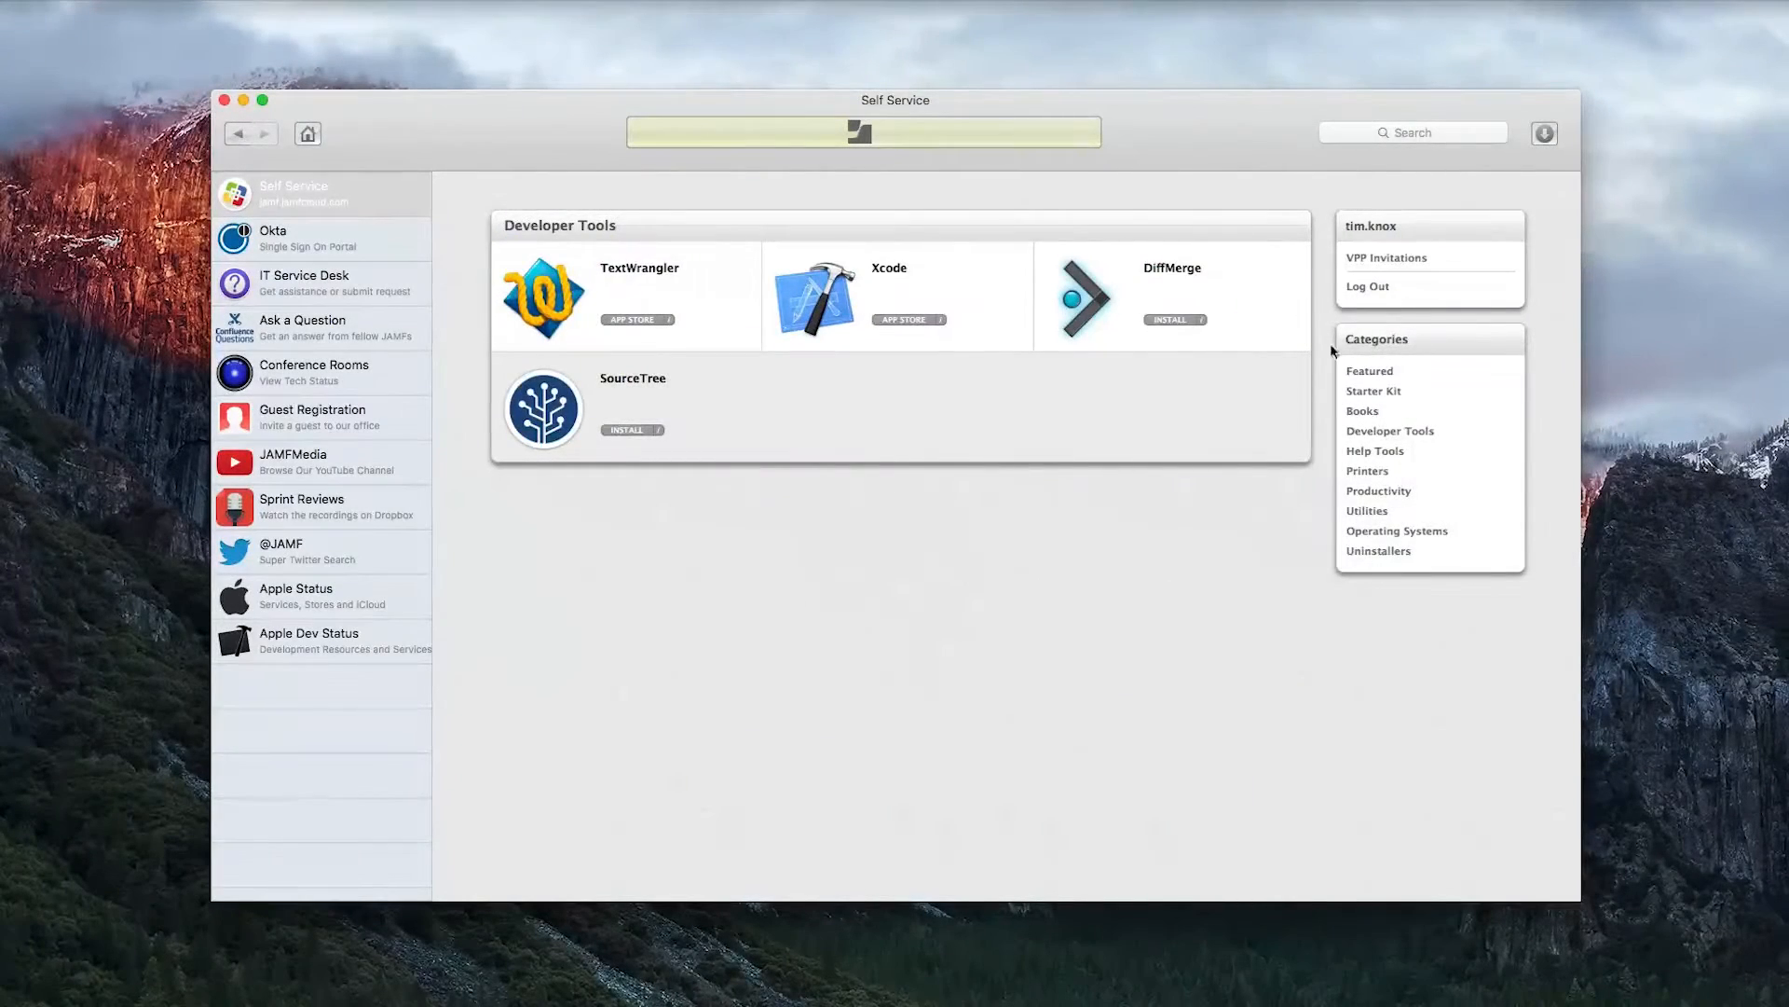
Read the Eau Claire Riverfront Building printer details in Printers and install it
left_click(1366, 470)
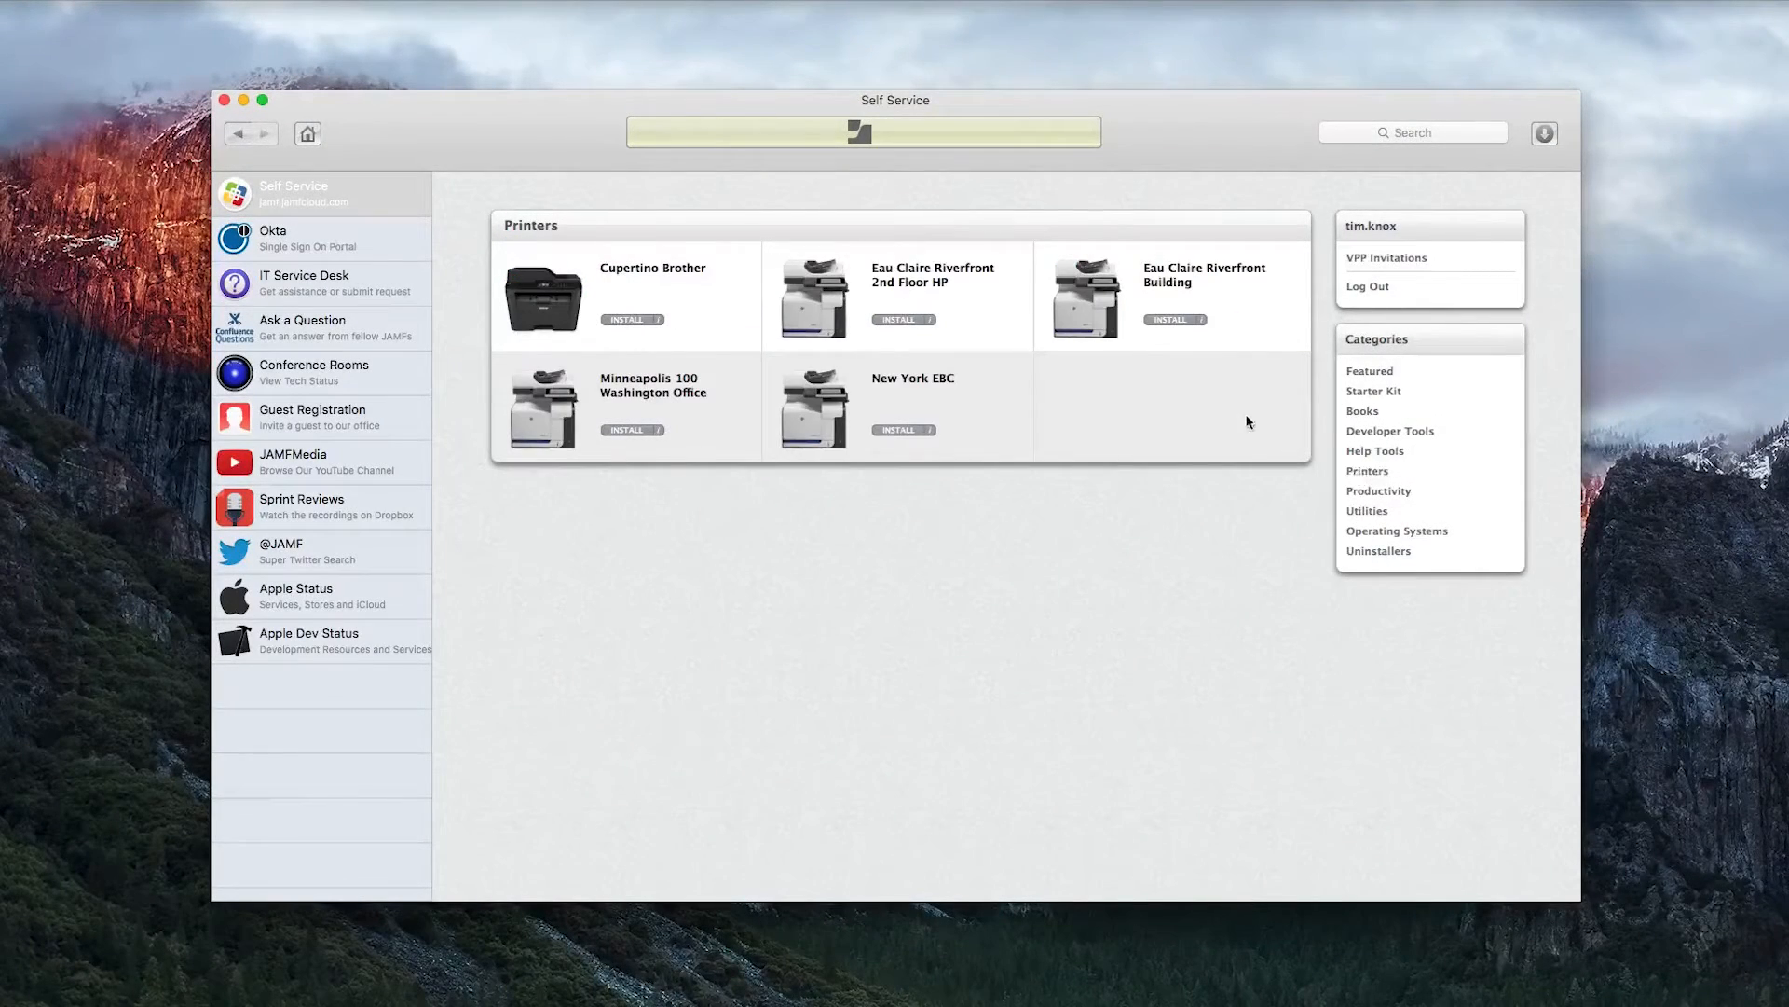
left_click(1175, 318)
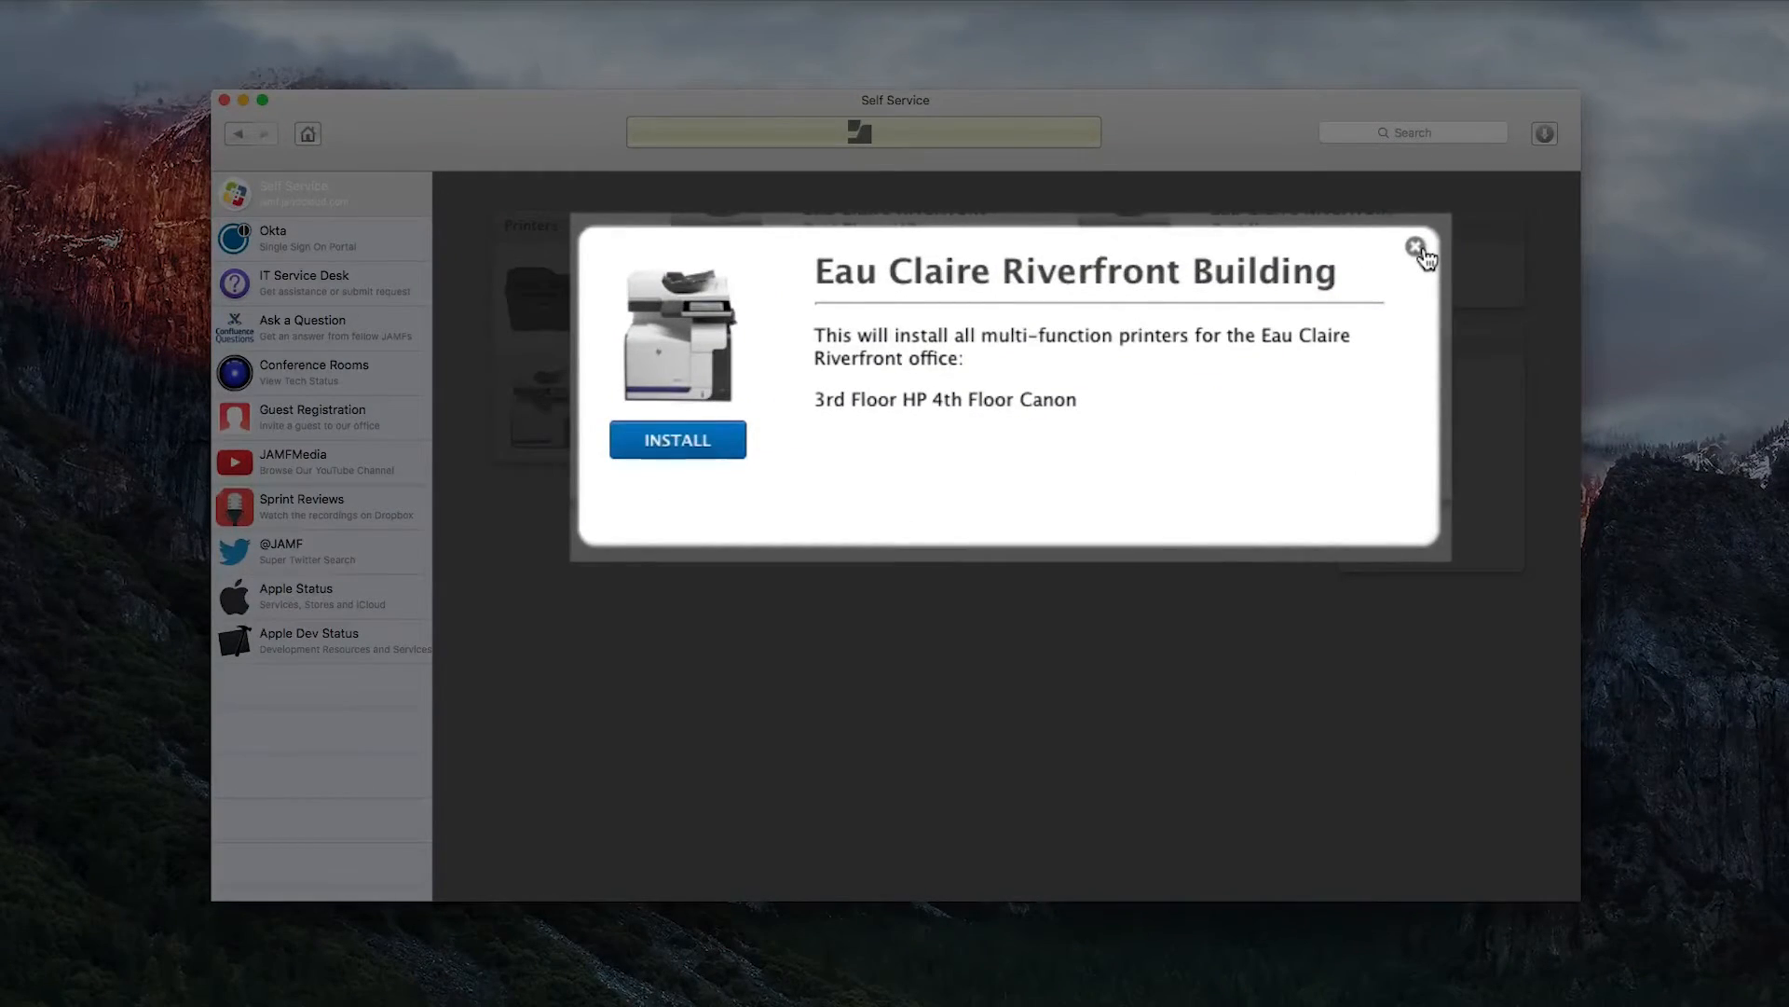
left_click(1415, 247)
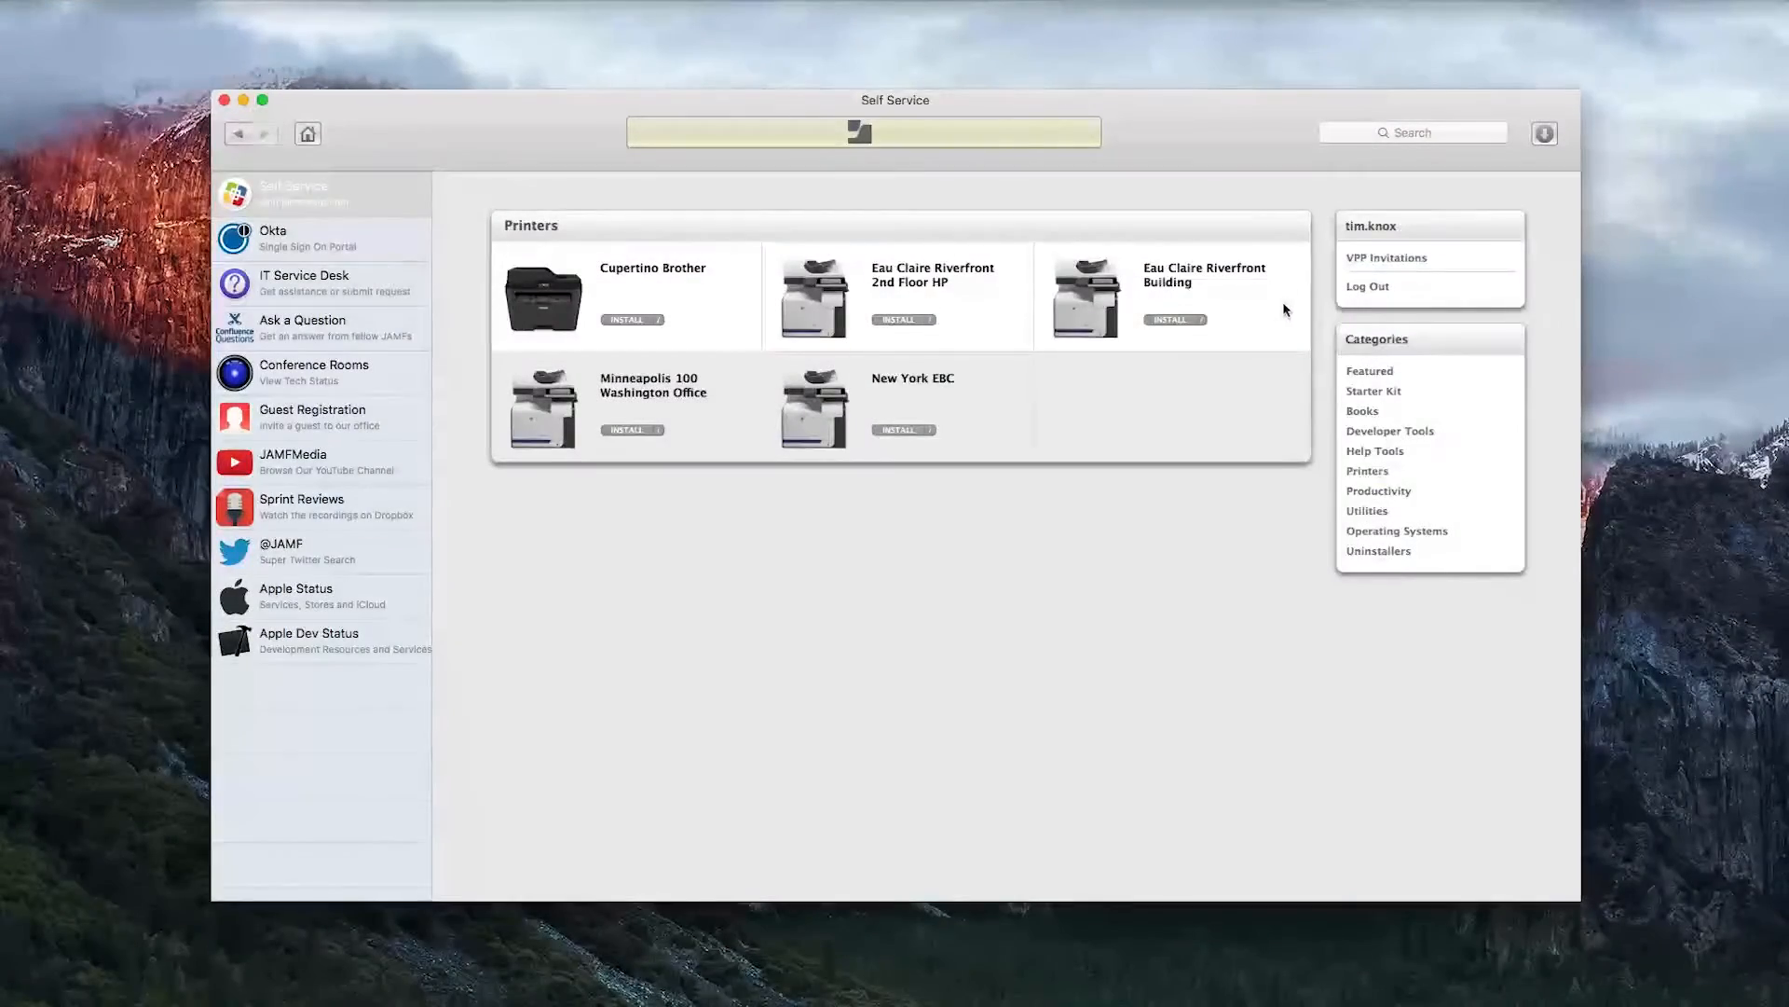
left_click(1171, 318)
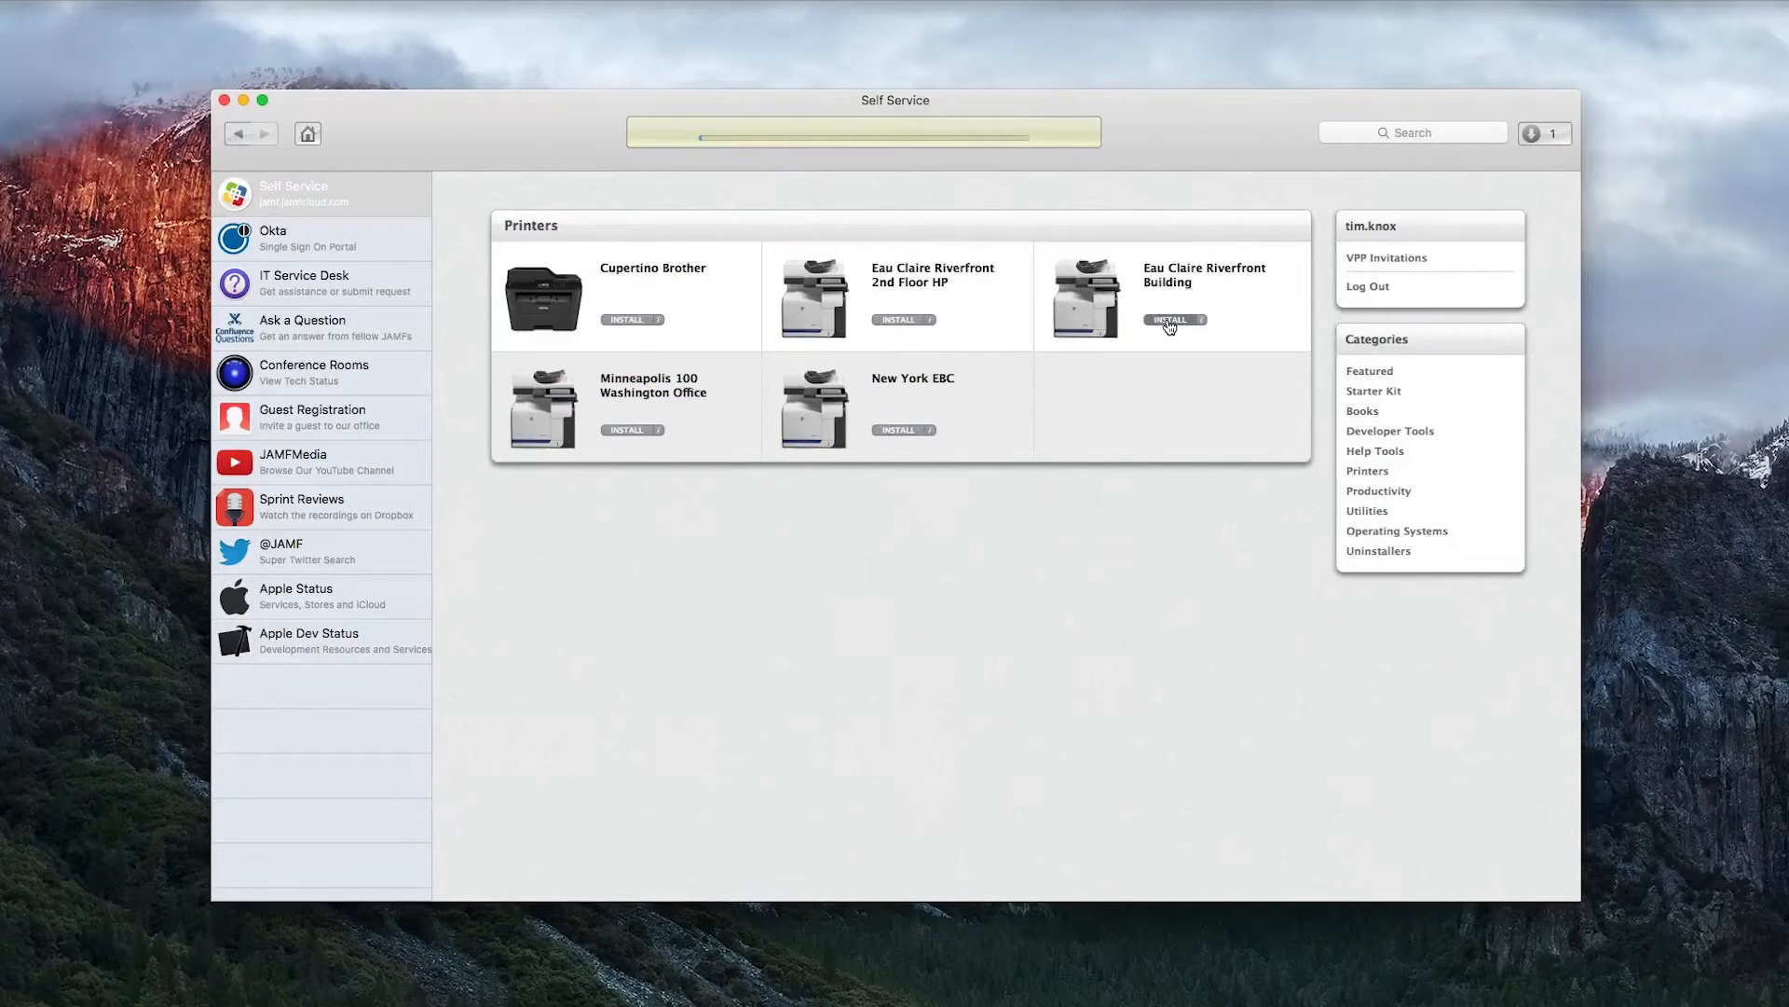
left_click(1171, 318)
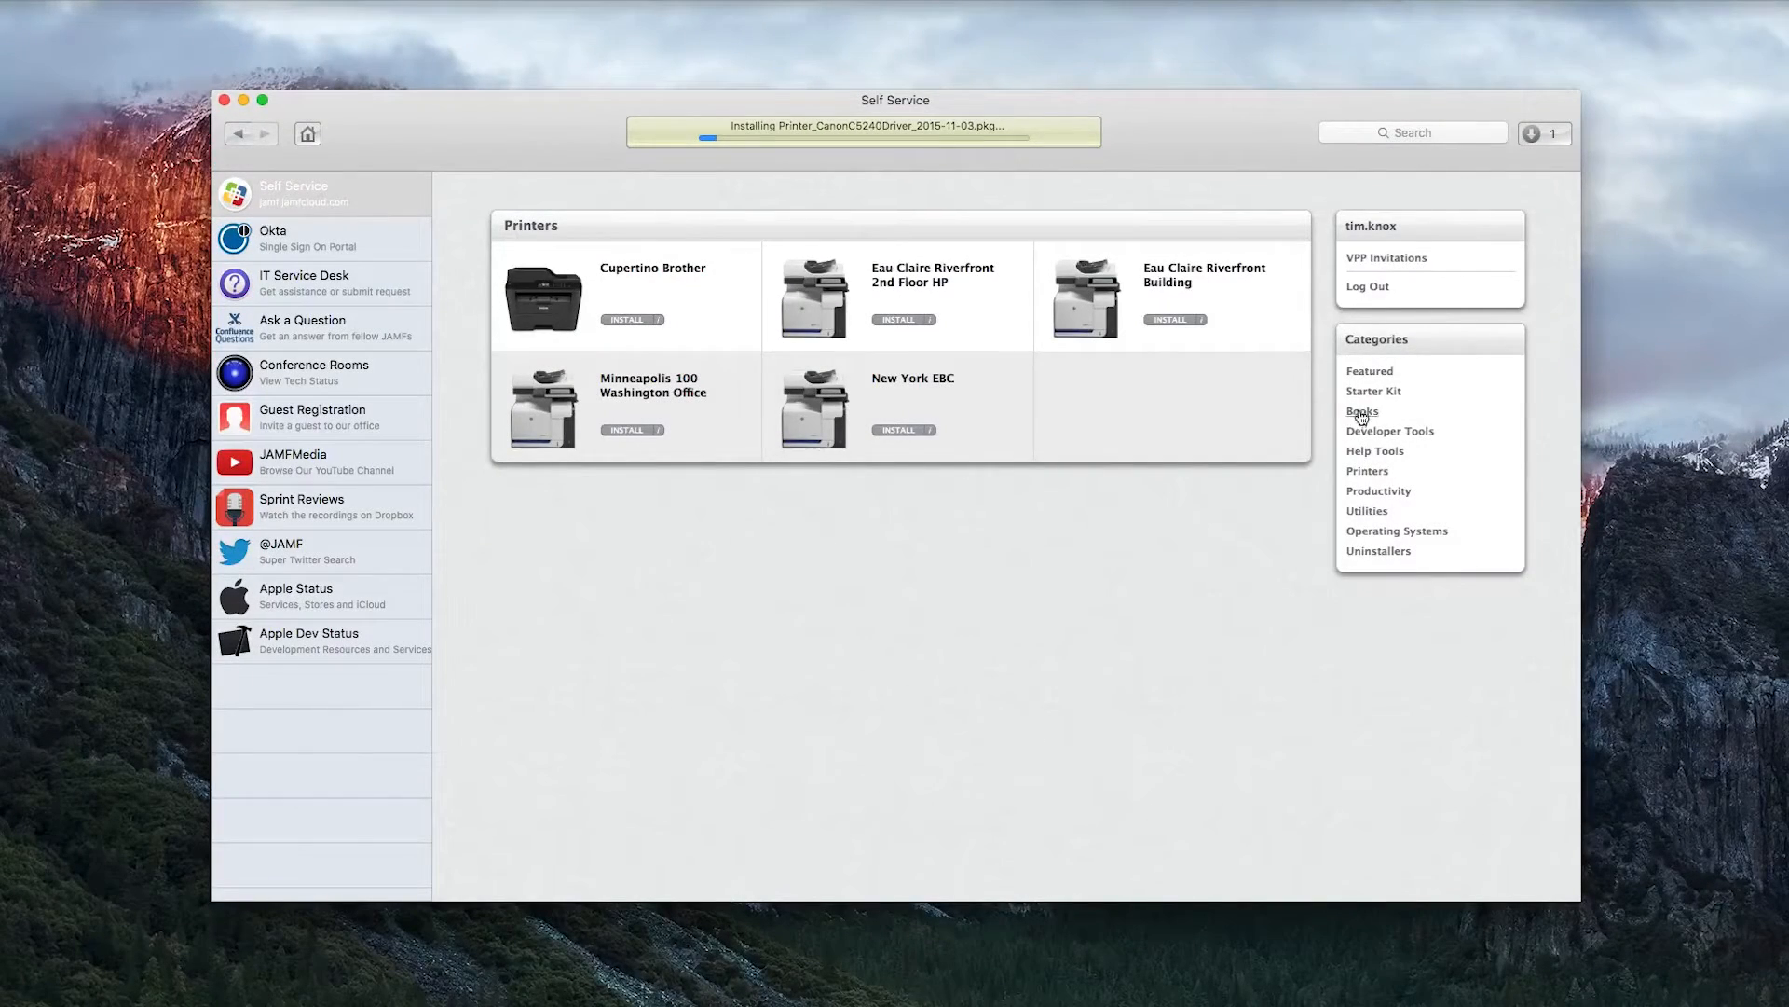
Look through Books, then view Help Tools and read the Maintenance item's description
left_click(1361, 412)
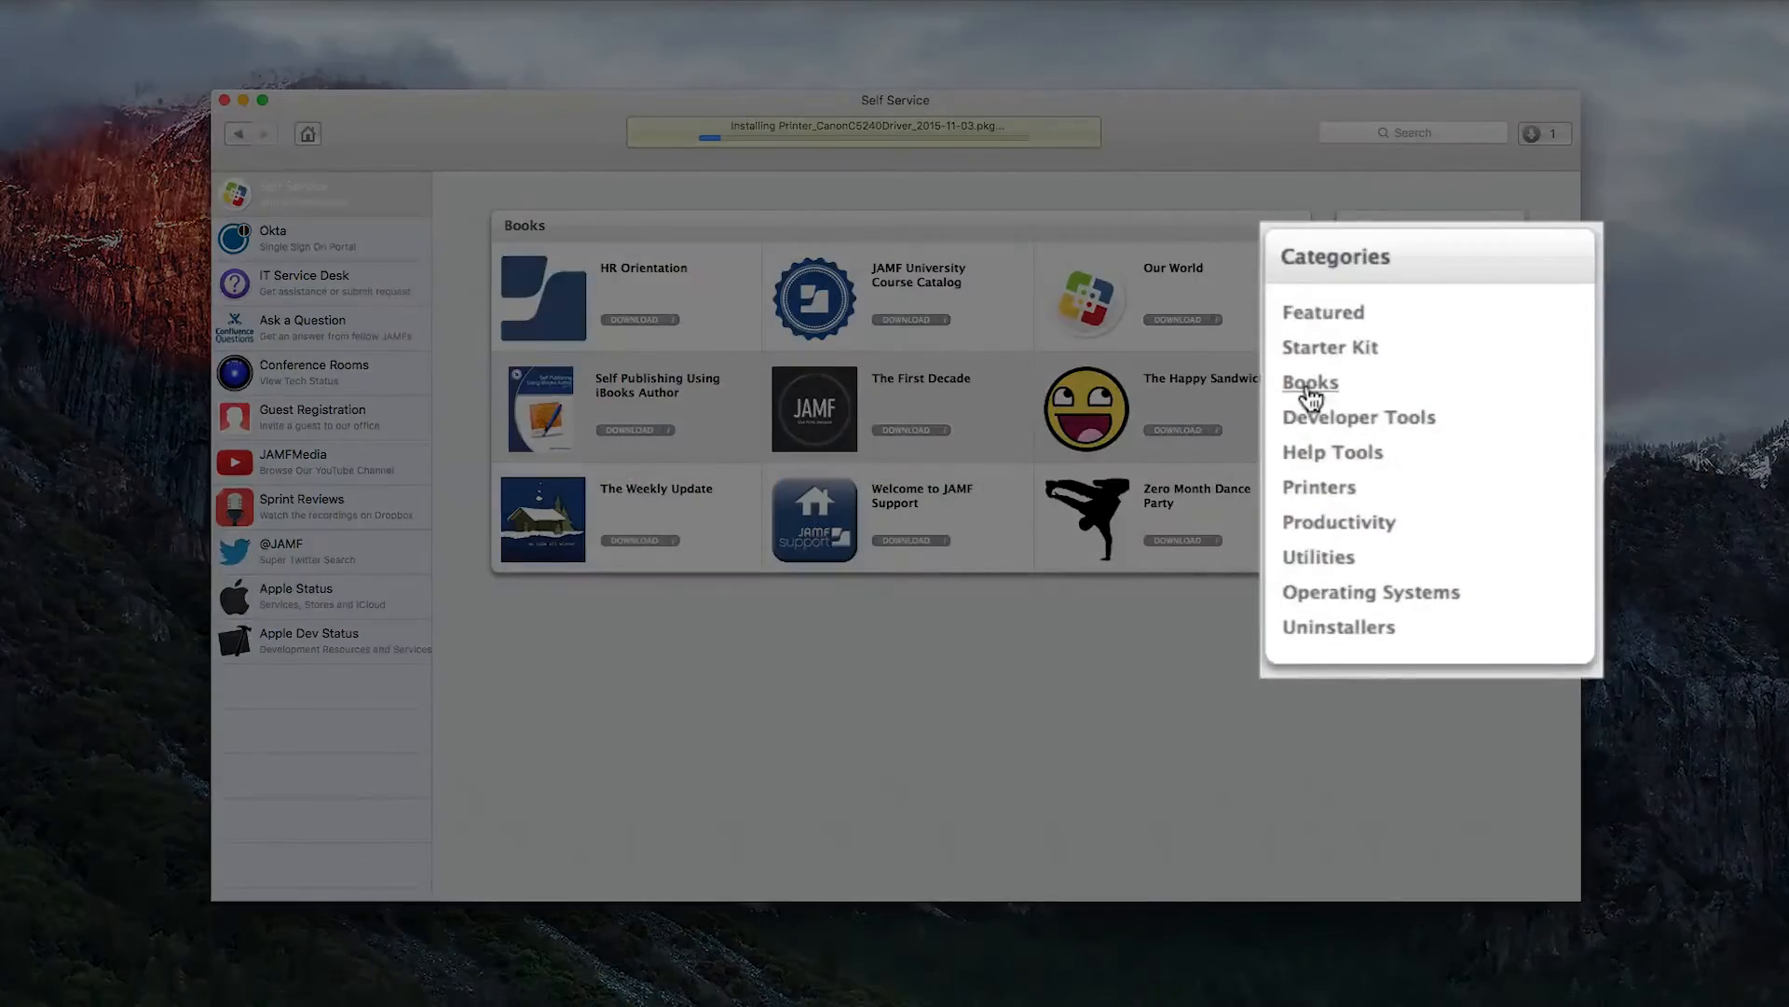
mouse_move(1308, 460)
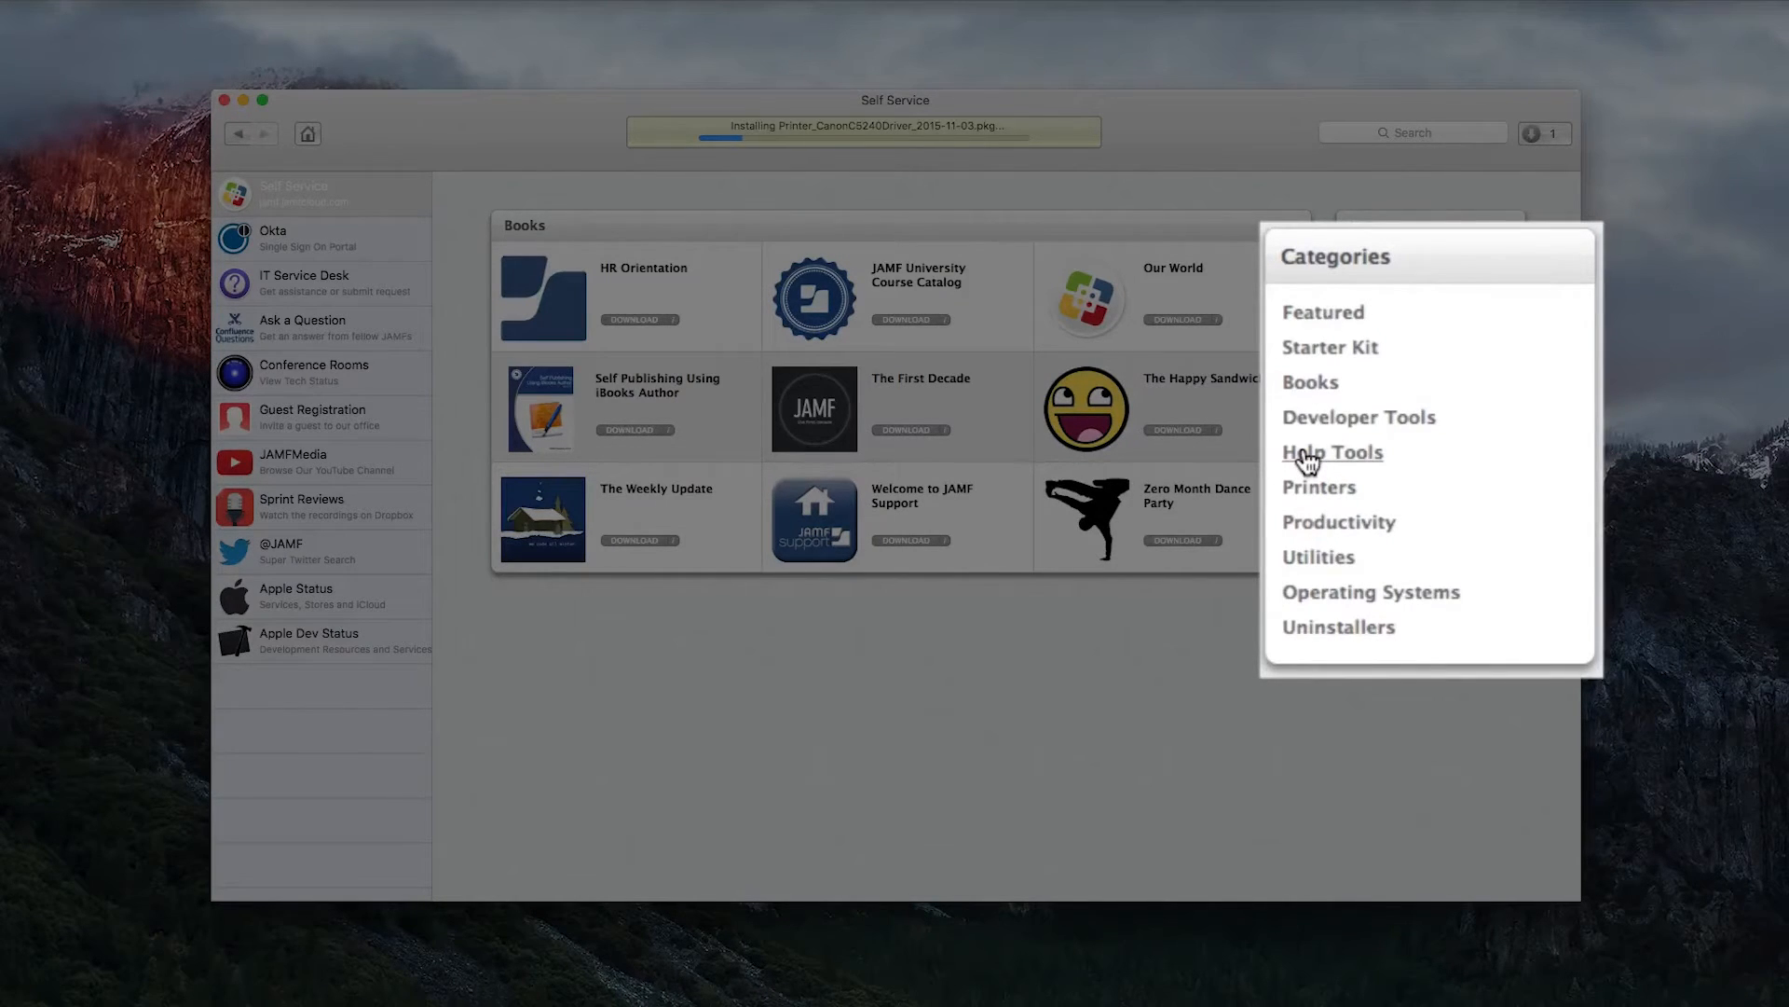
left_click(1543, 132)
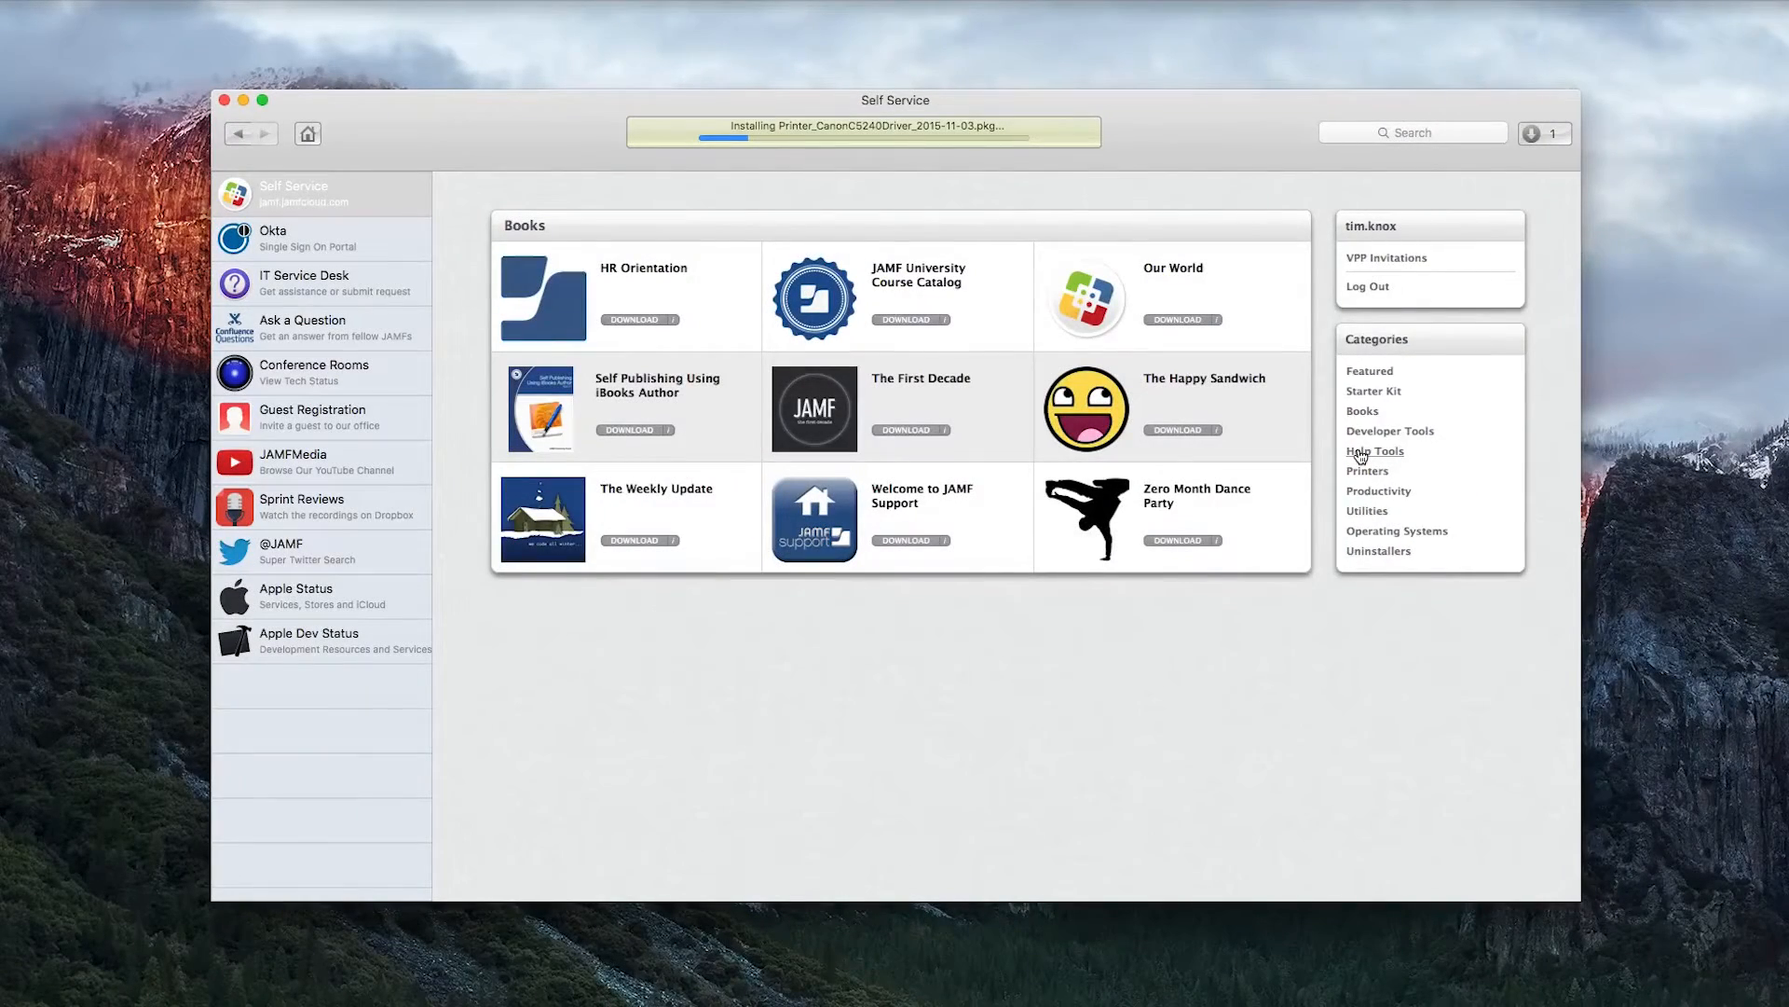
left_click(1374, 449)
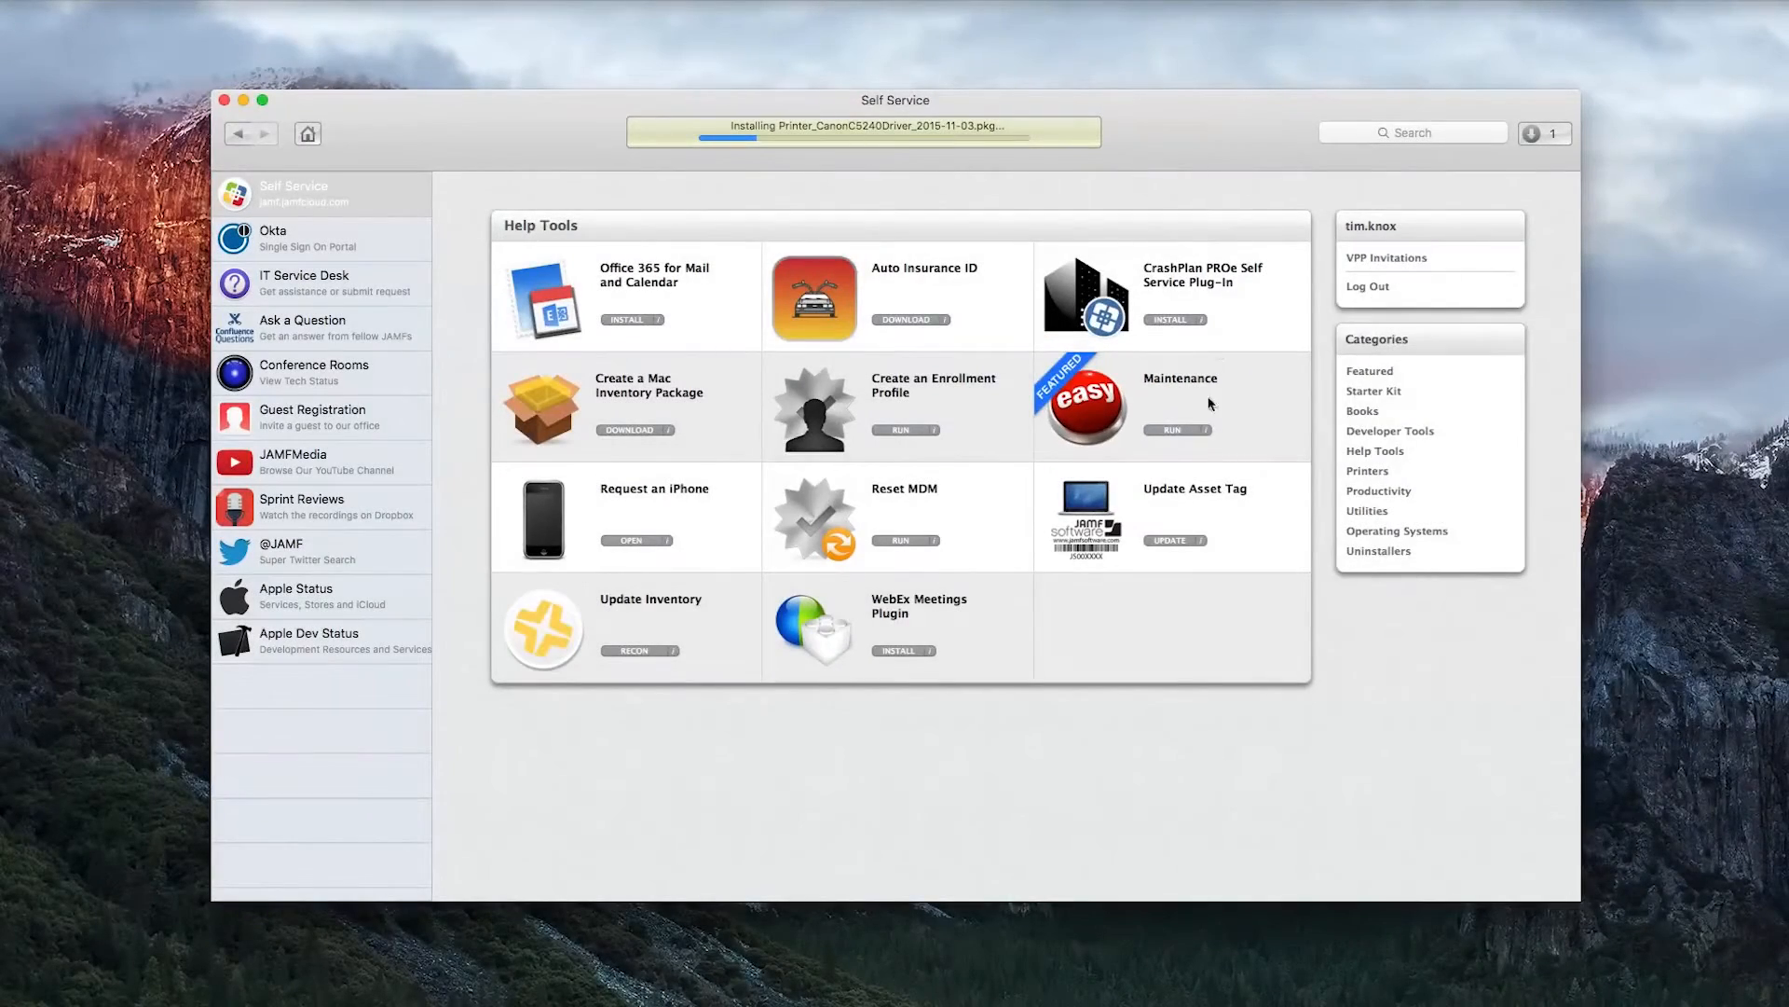
left_click(1180, 405)
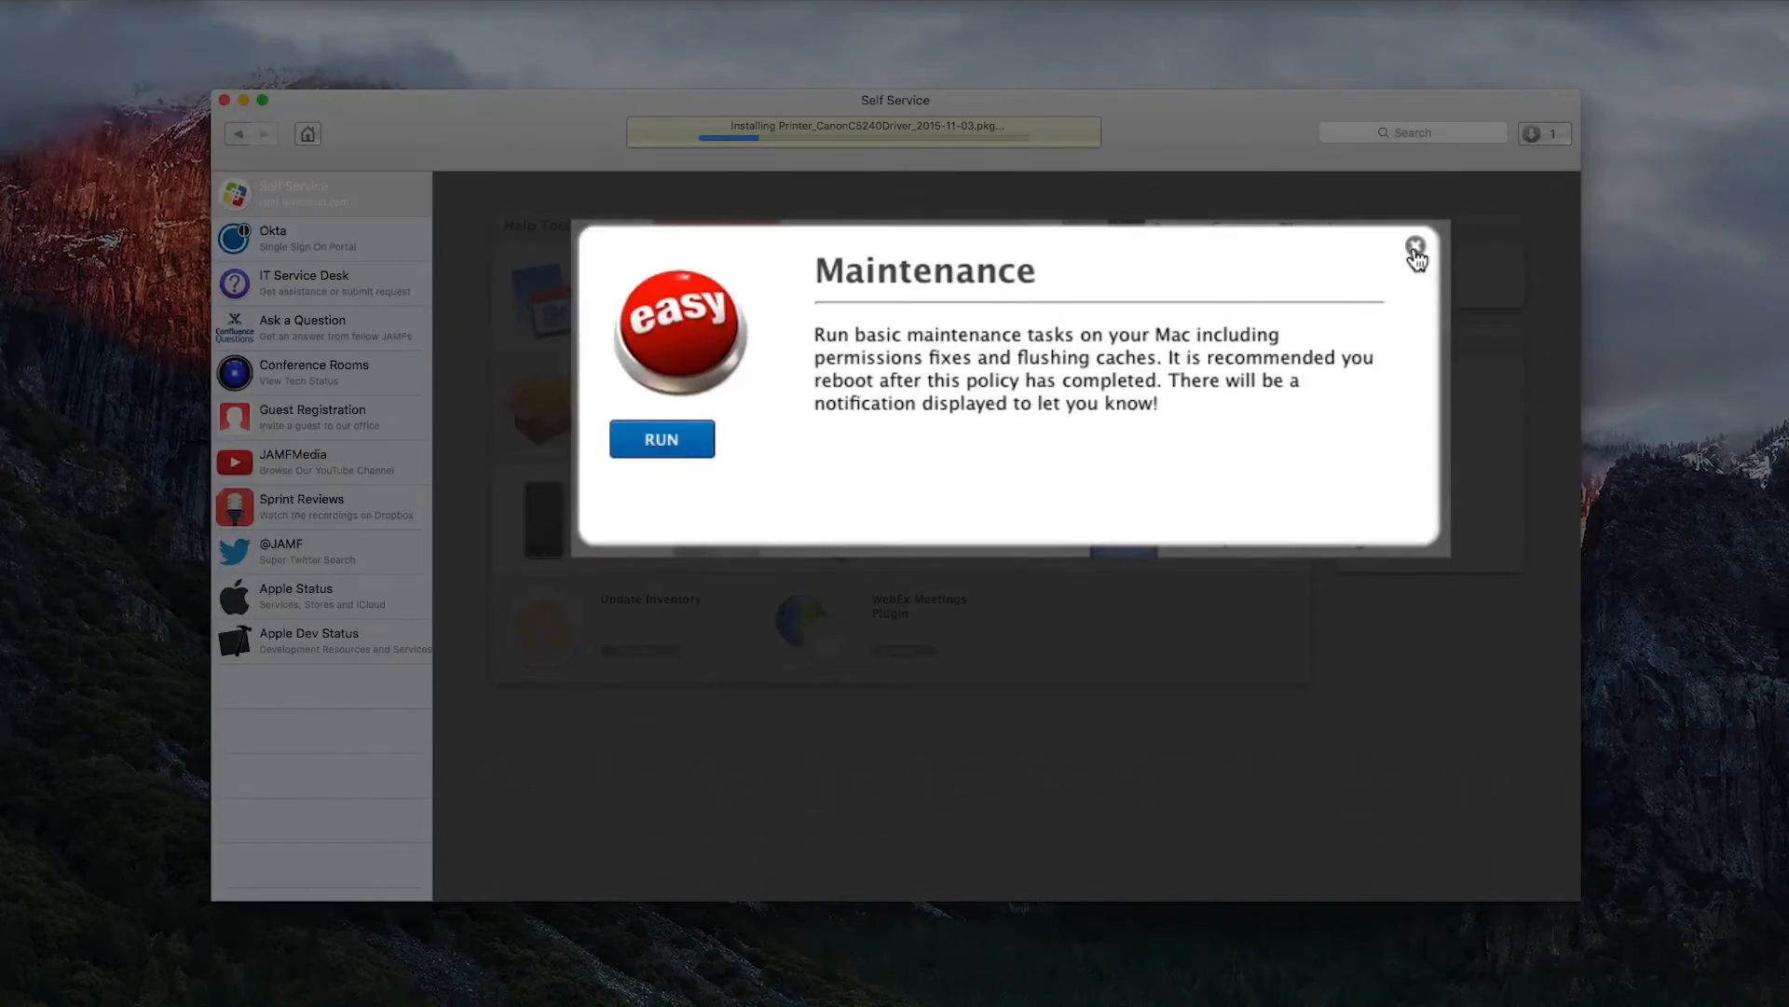
left_click(1417, 250)
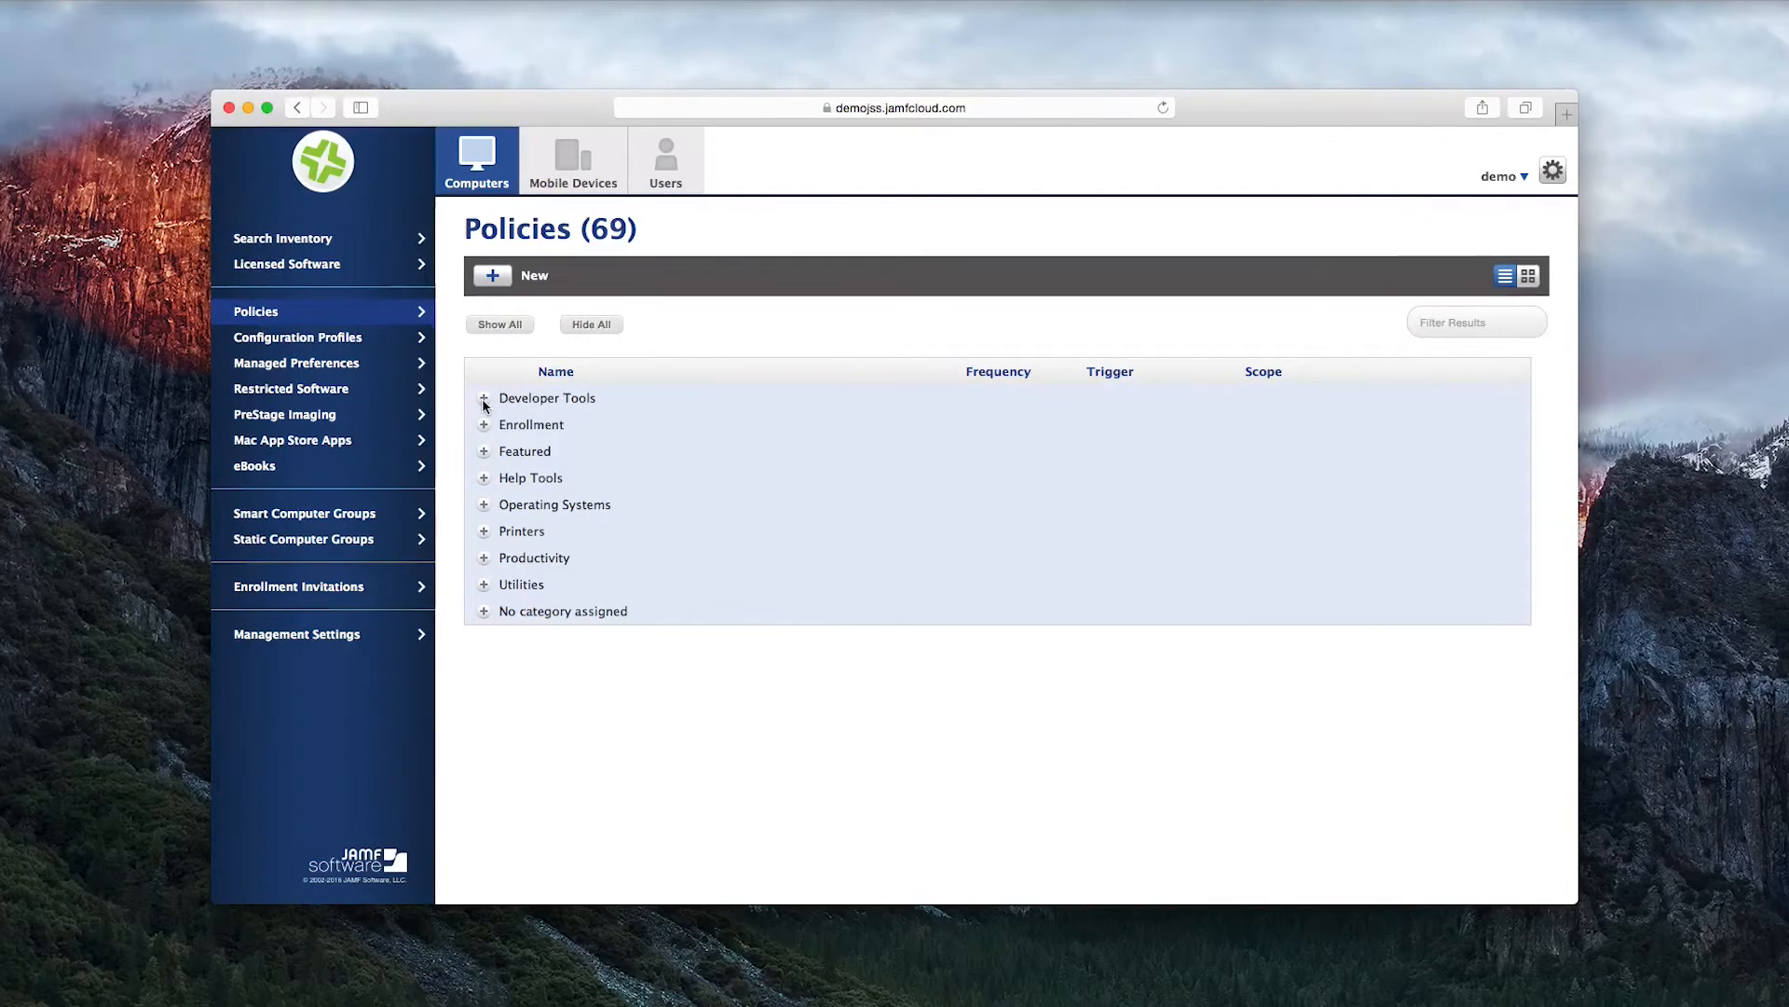
Open the Composer policy under Developer Tools and begin editing it
left_click(485, 397)
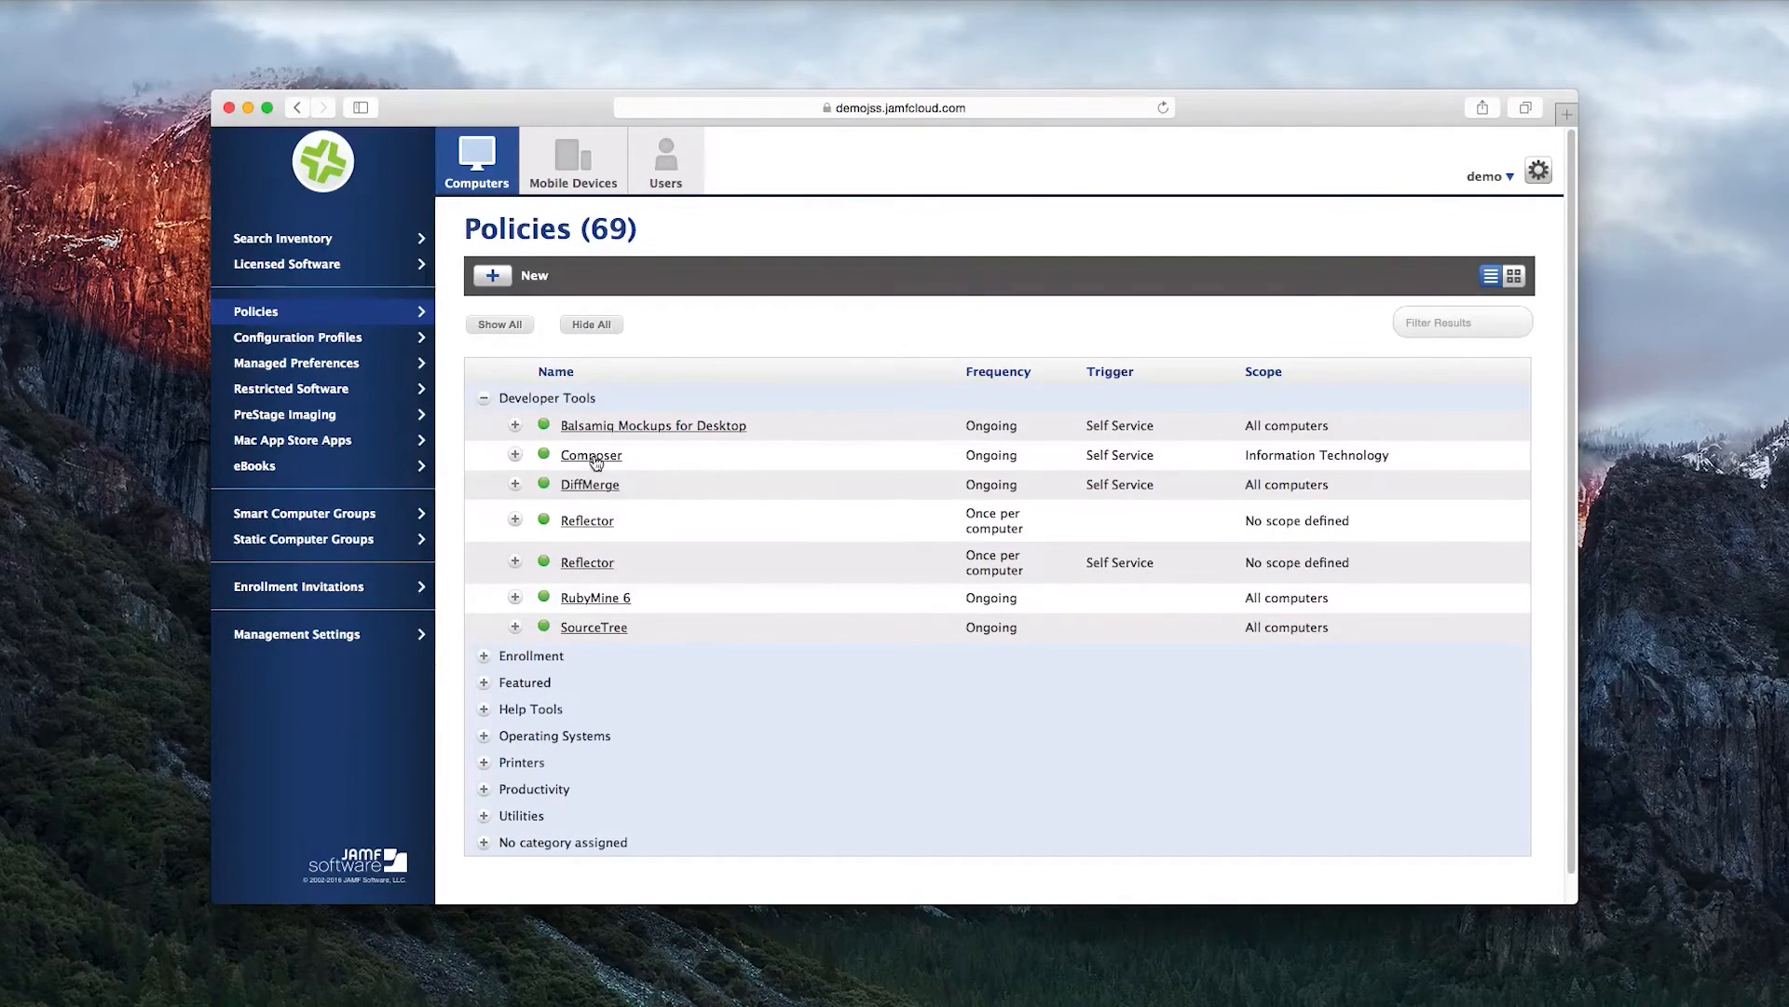
left_click(591, 455)
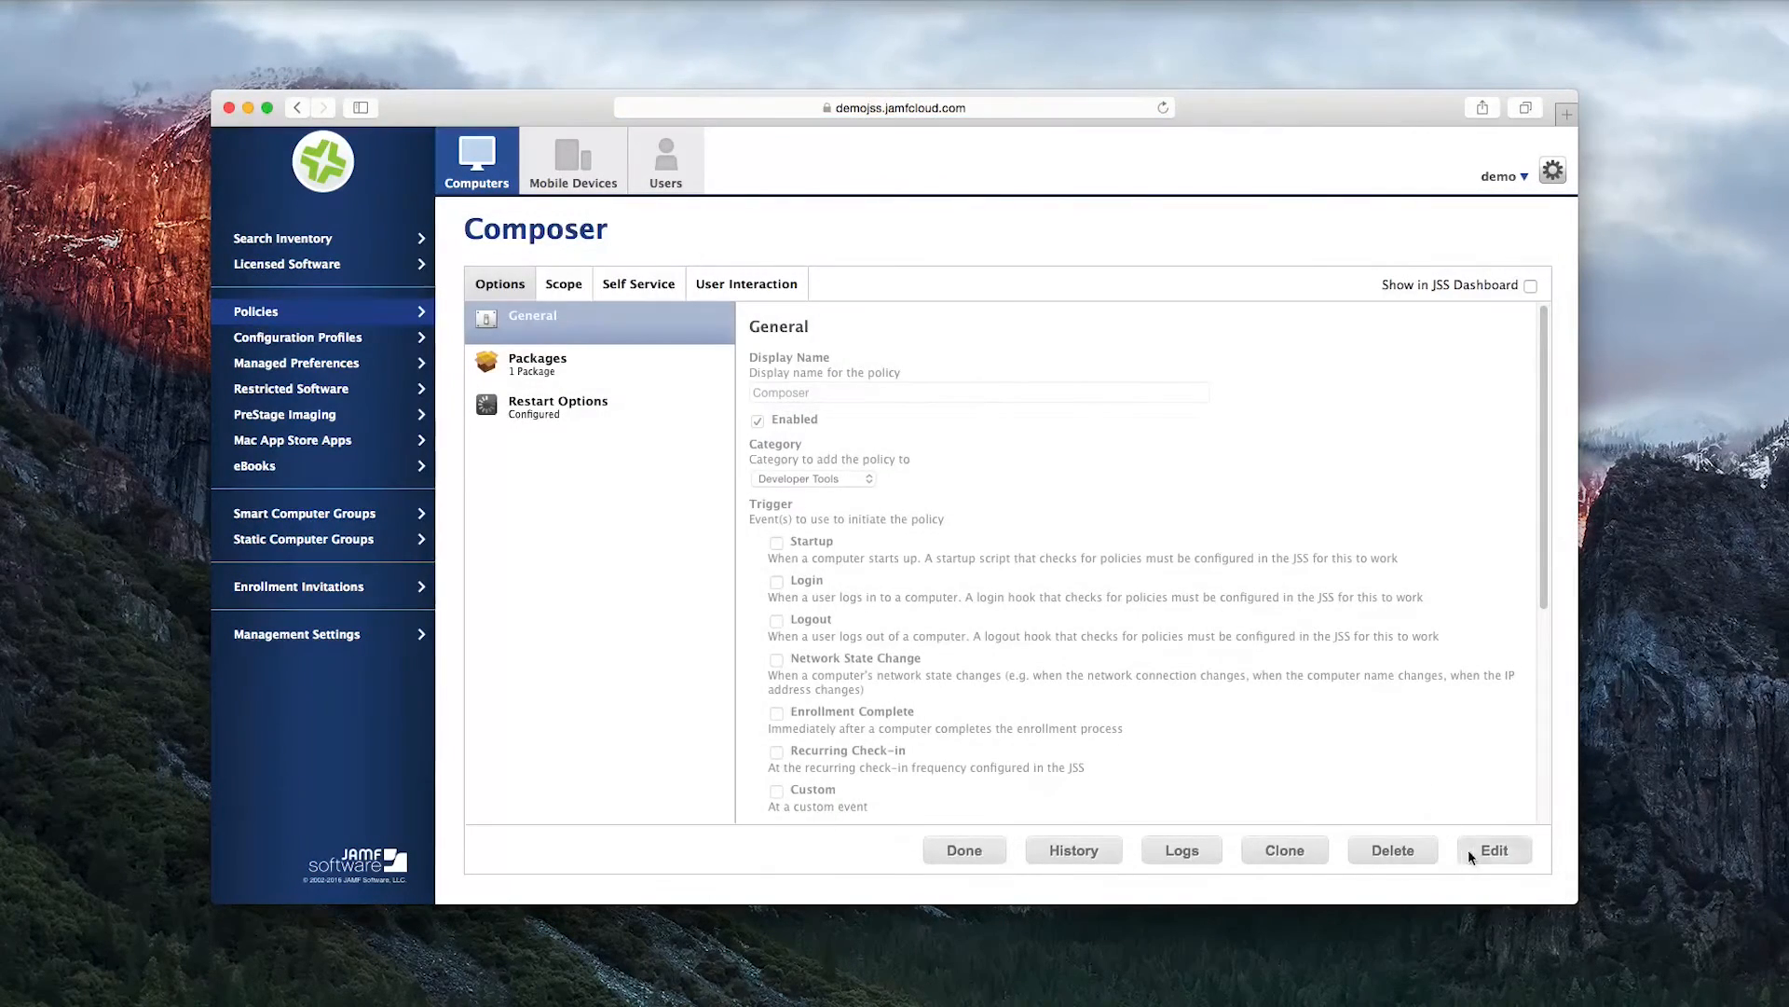
left_click(1493, 850)
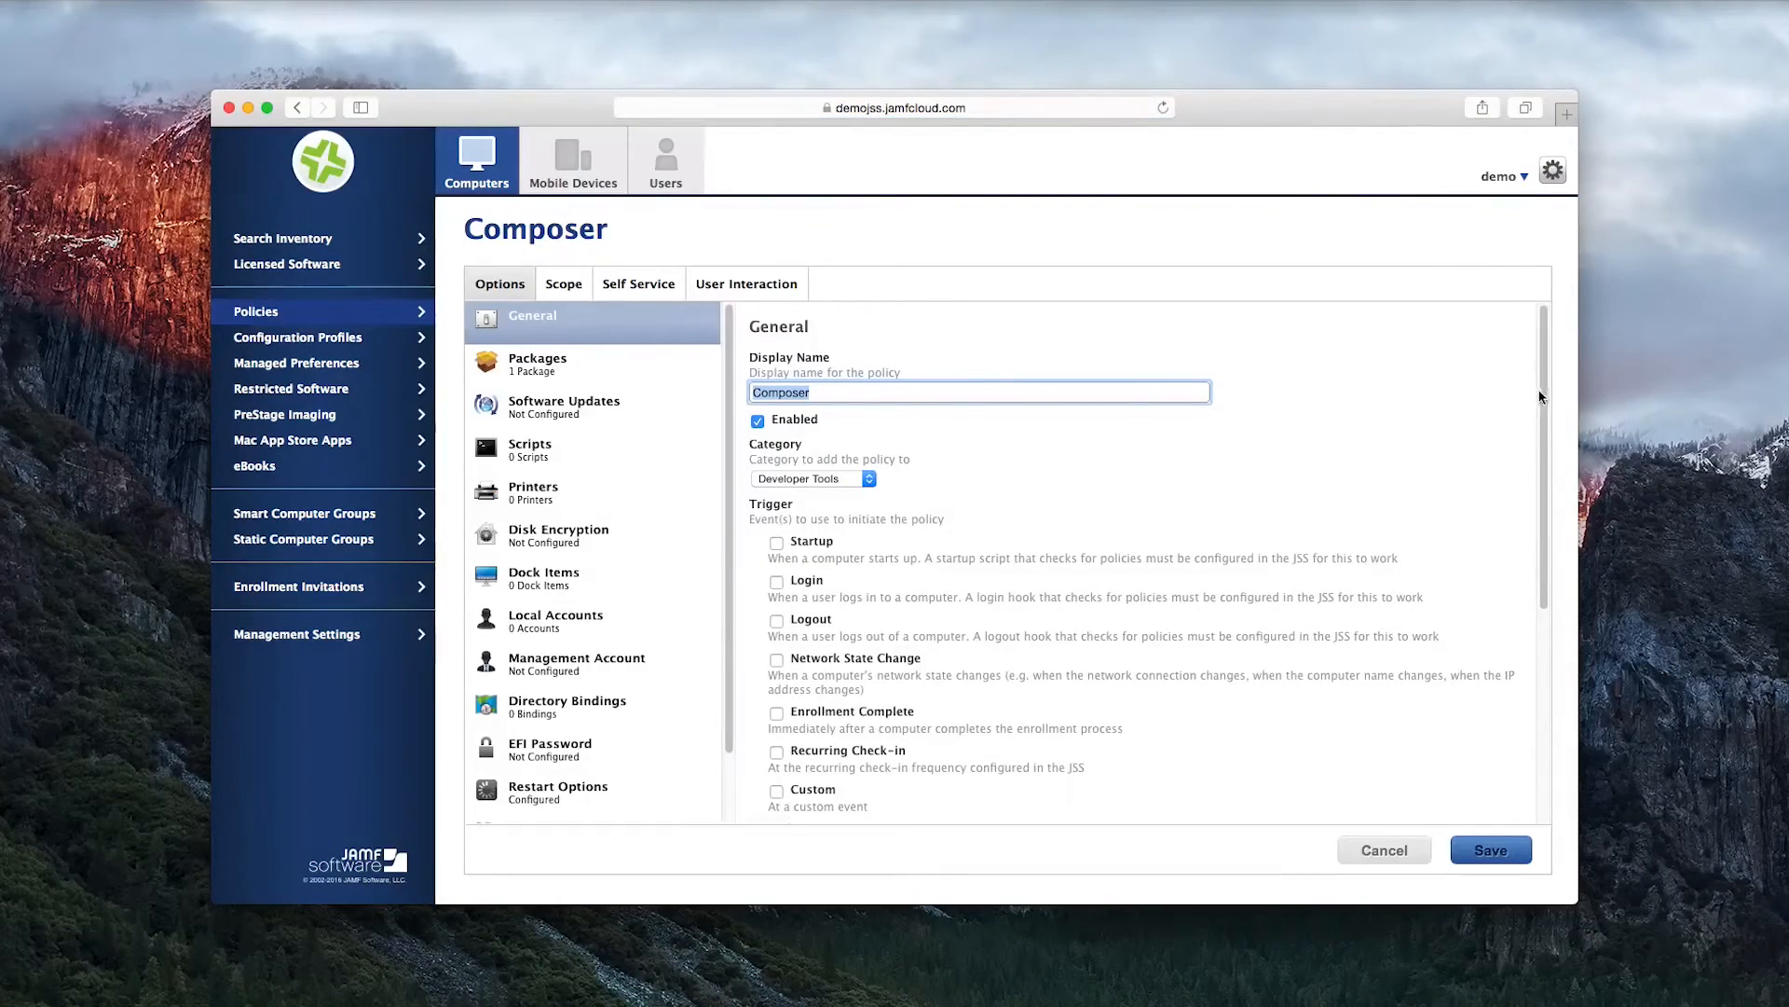
scroll("down", 3)
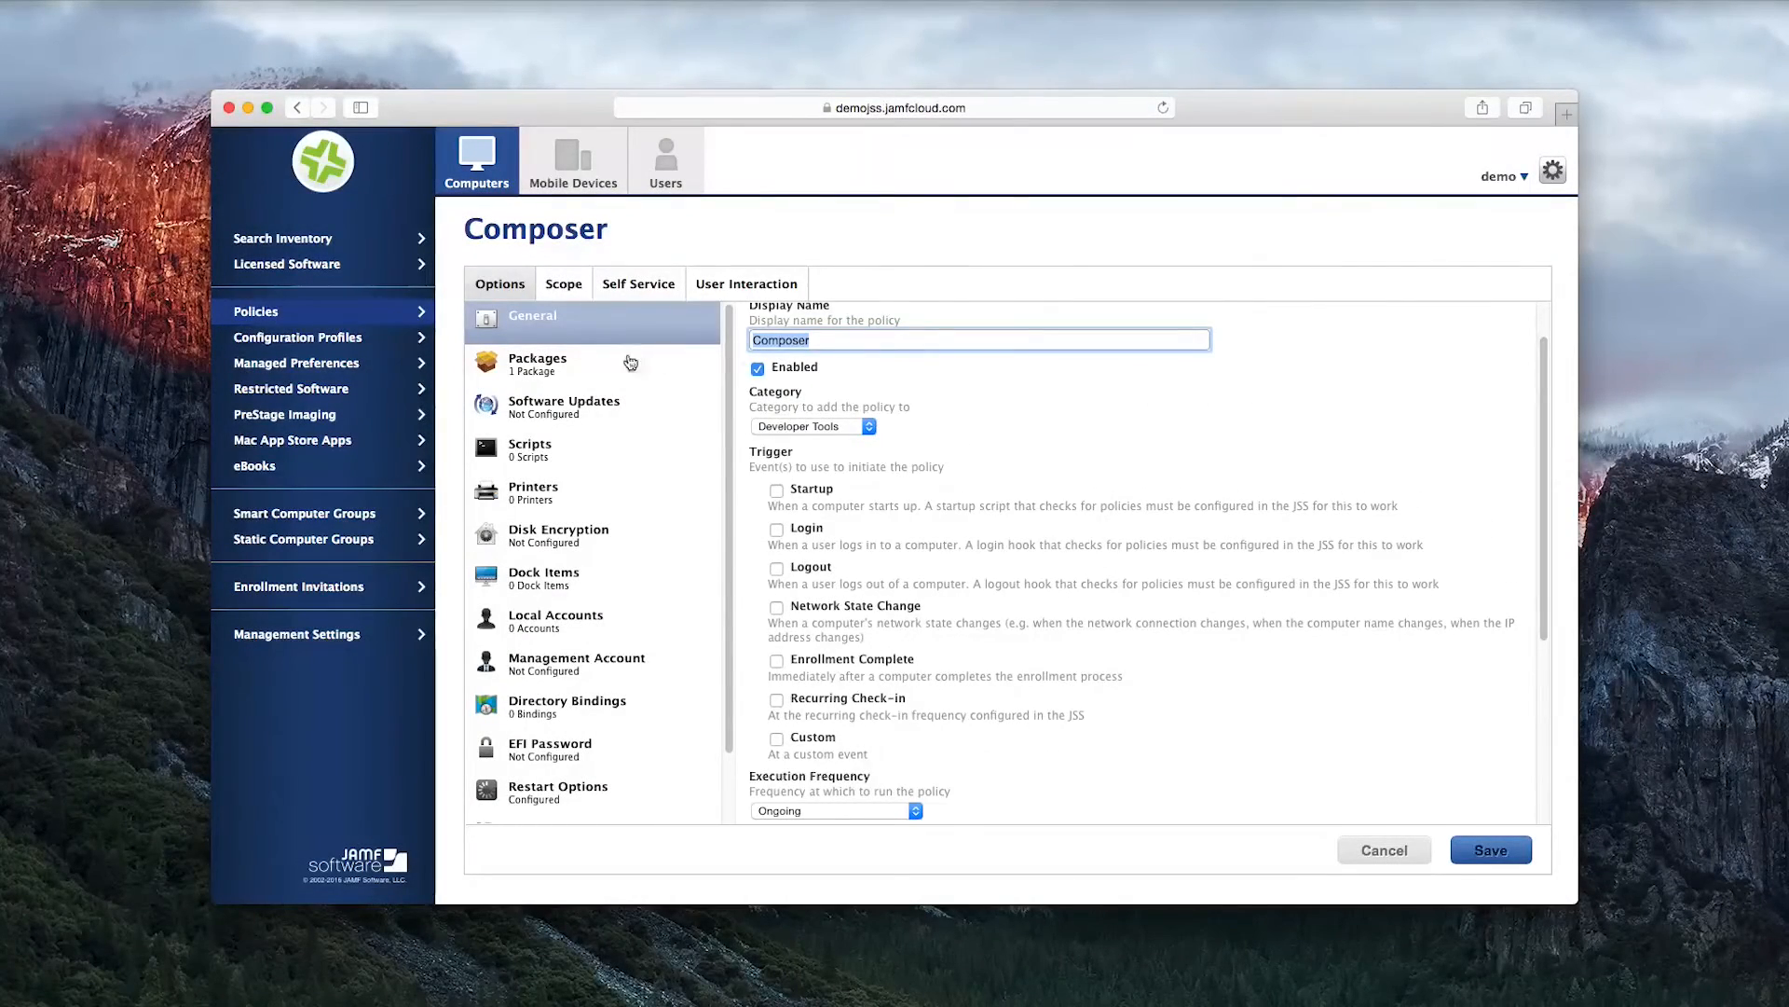
Review the policy's package and IT-department scope, then enable it in Self Service
left_click(537, 364)
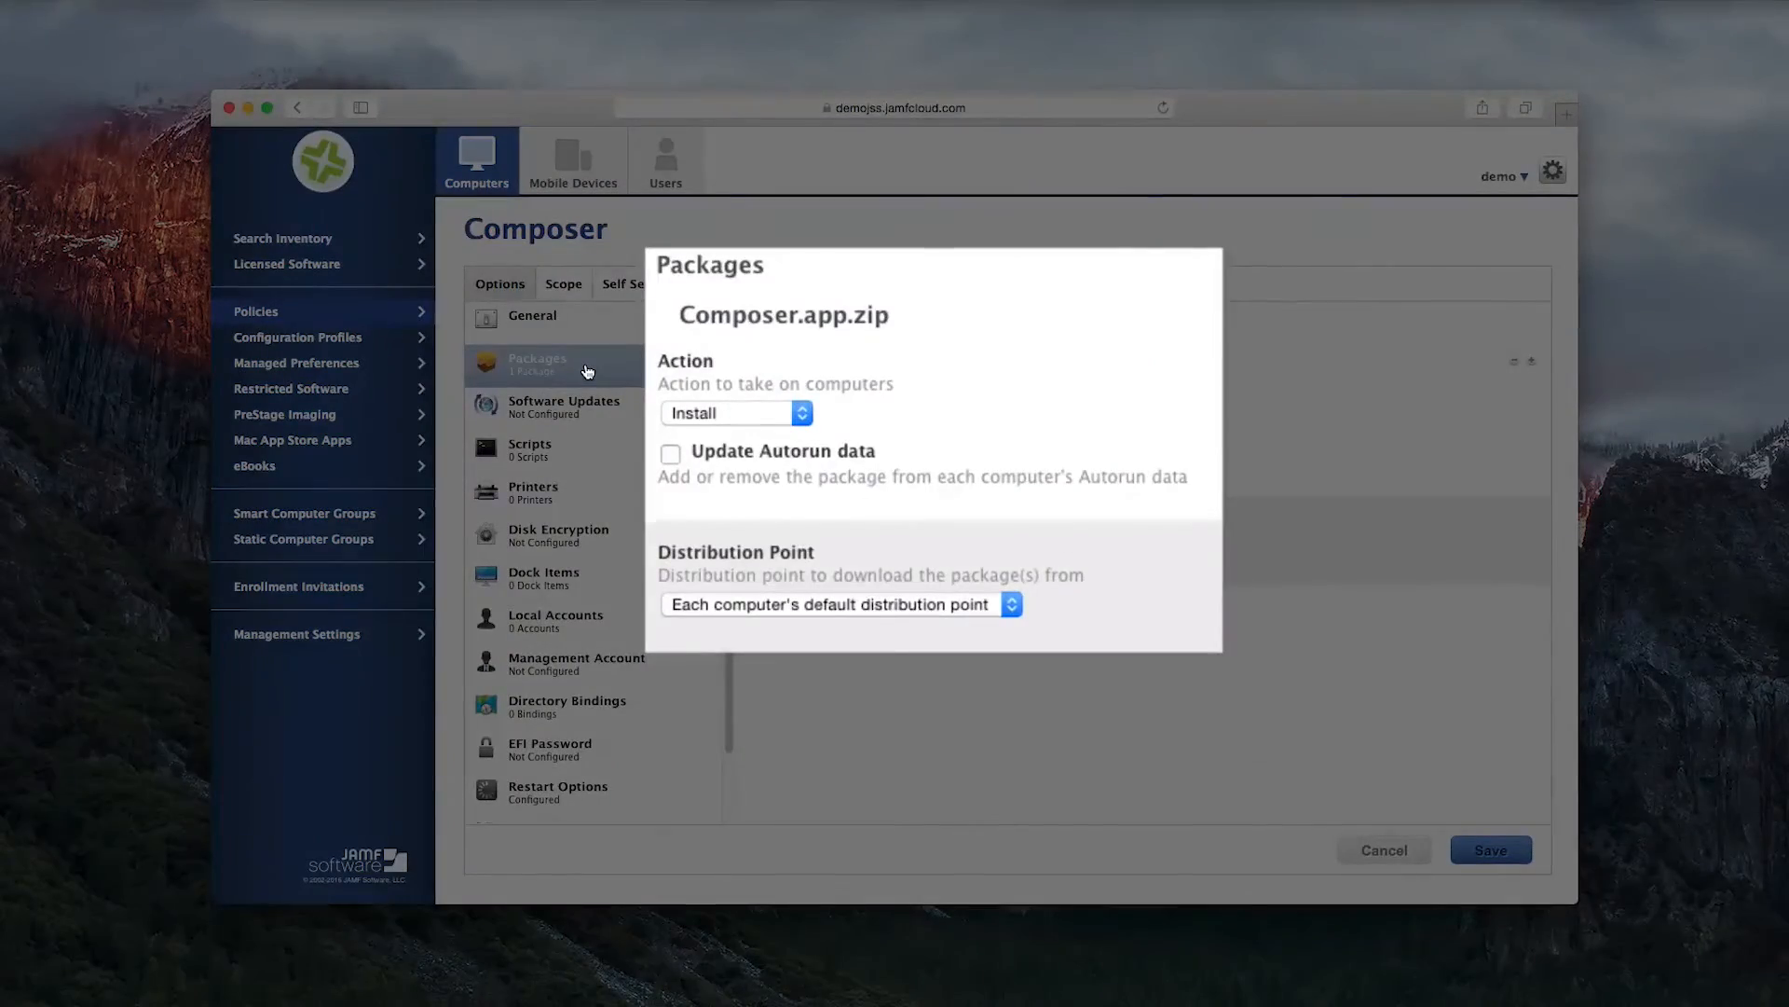
left_click(562, 283)
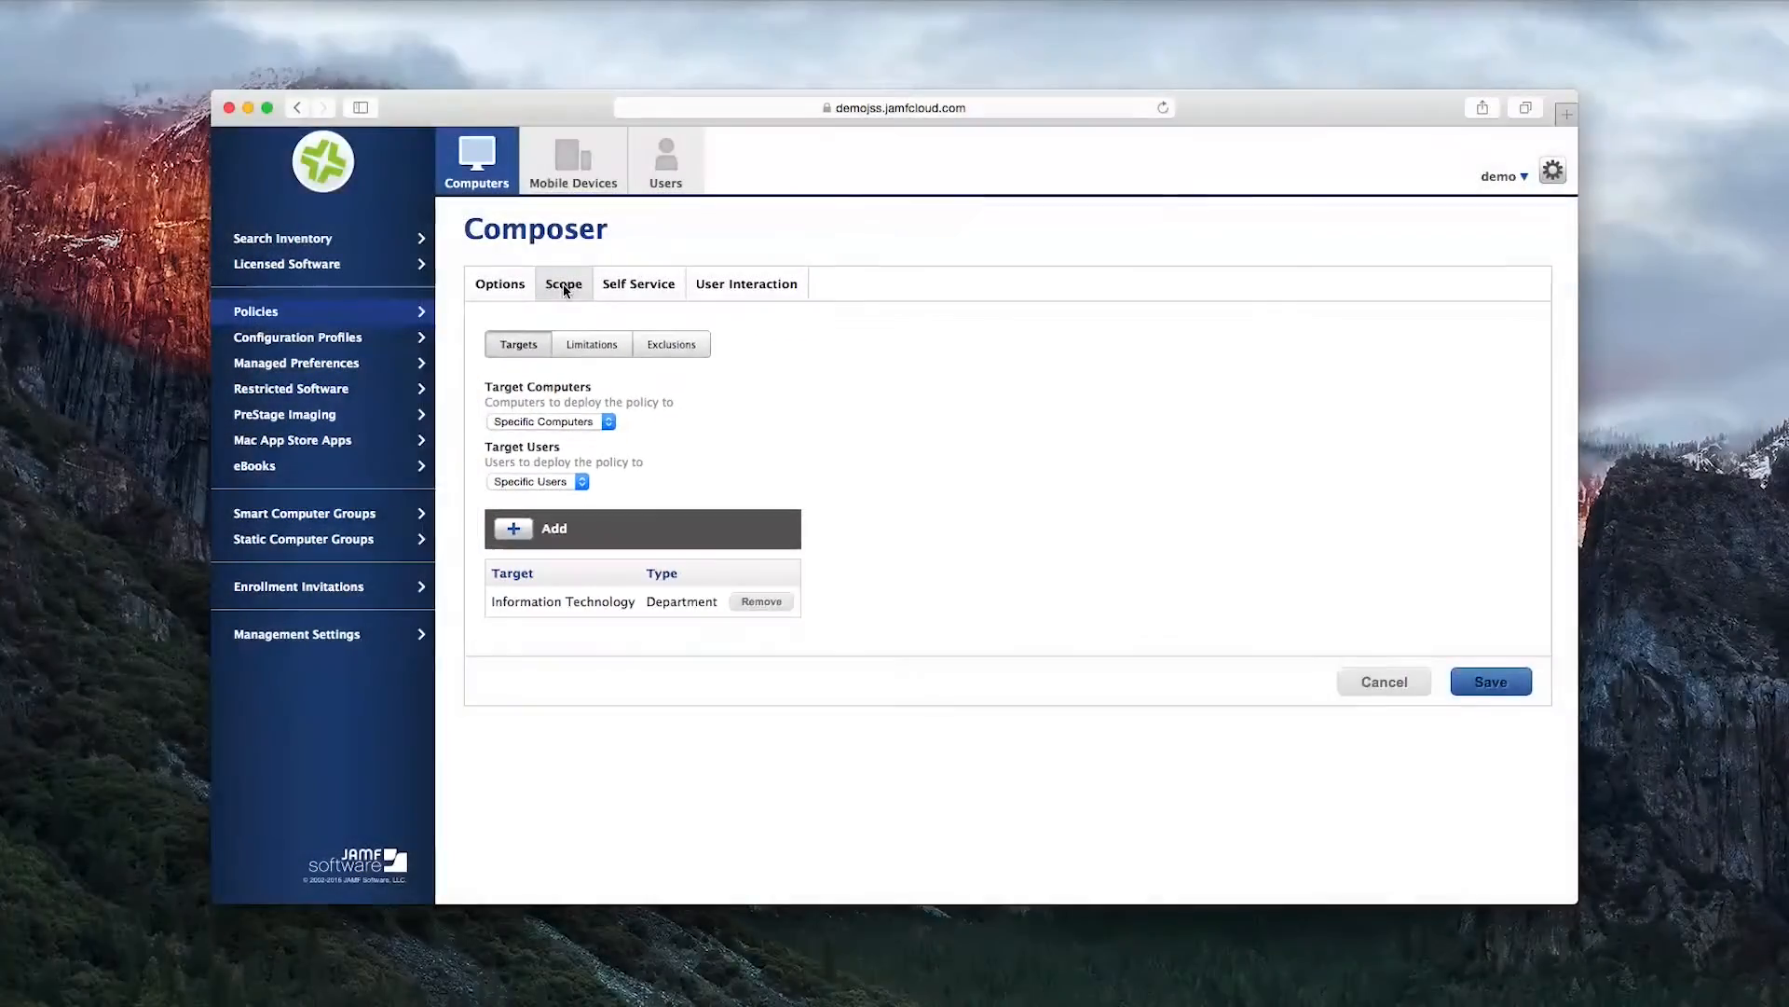
left_click(637, 283)
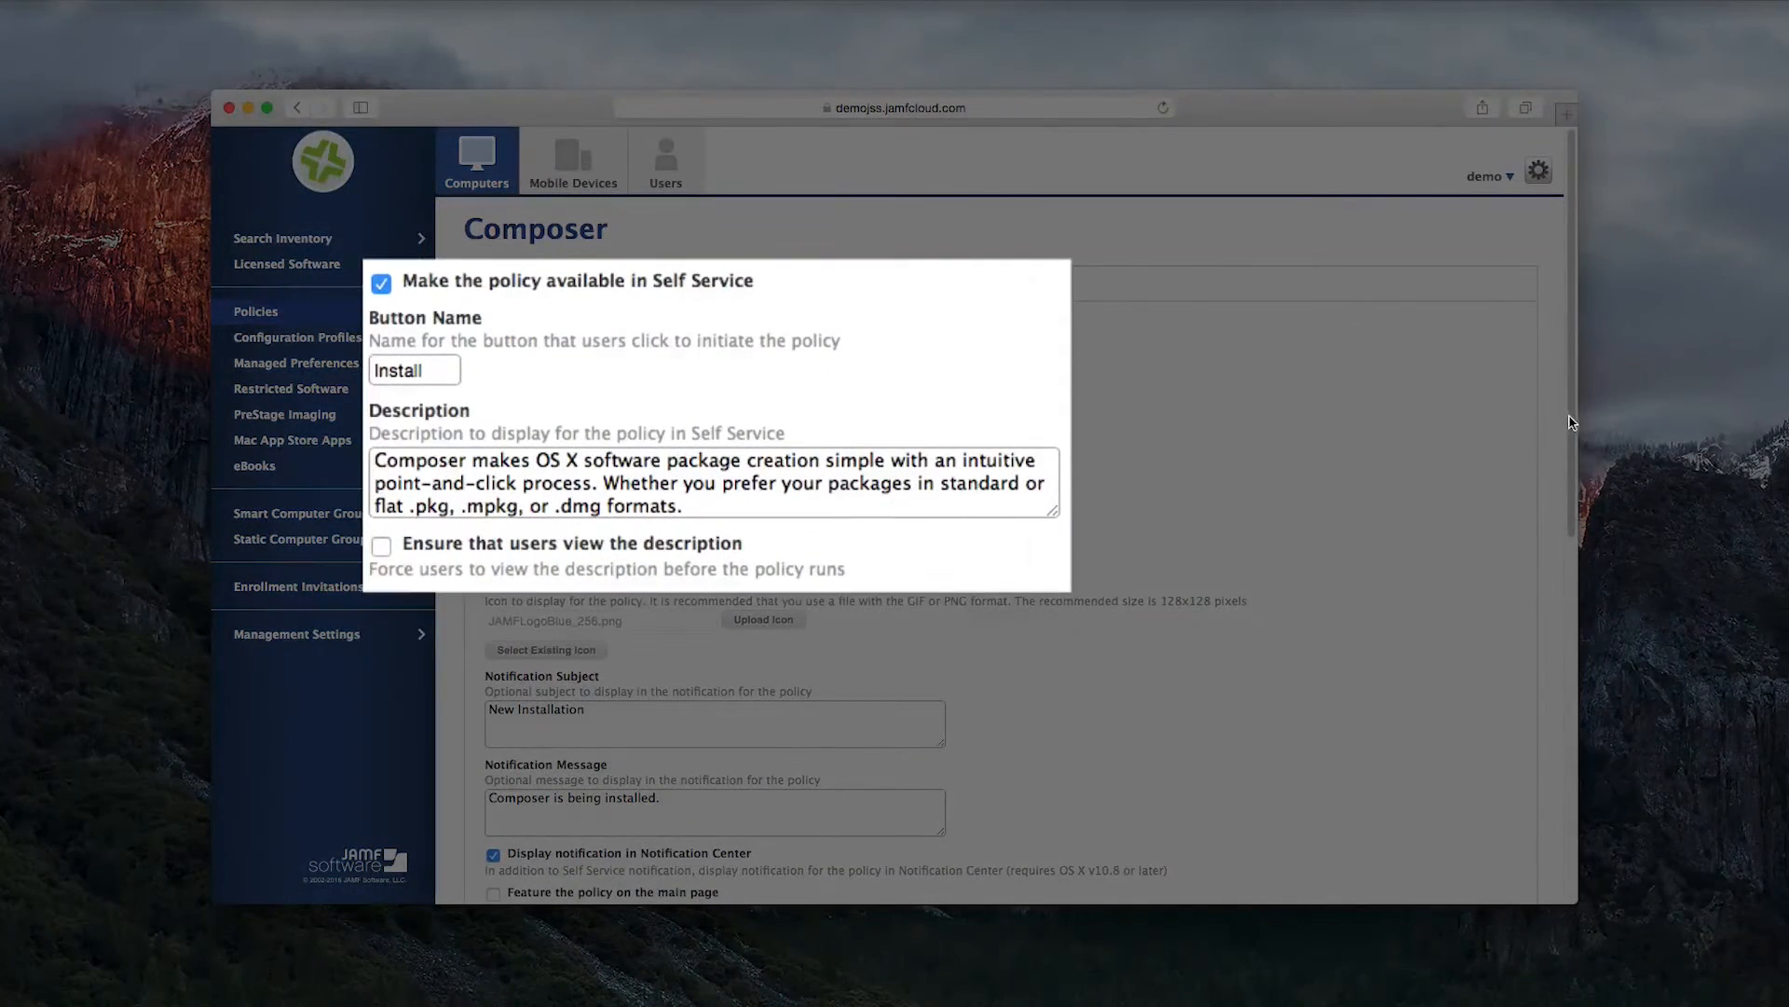
mouse_move(1573, 408)
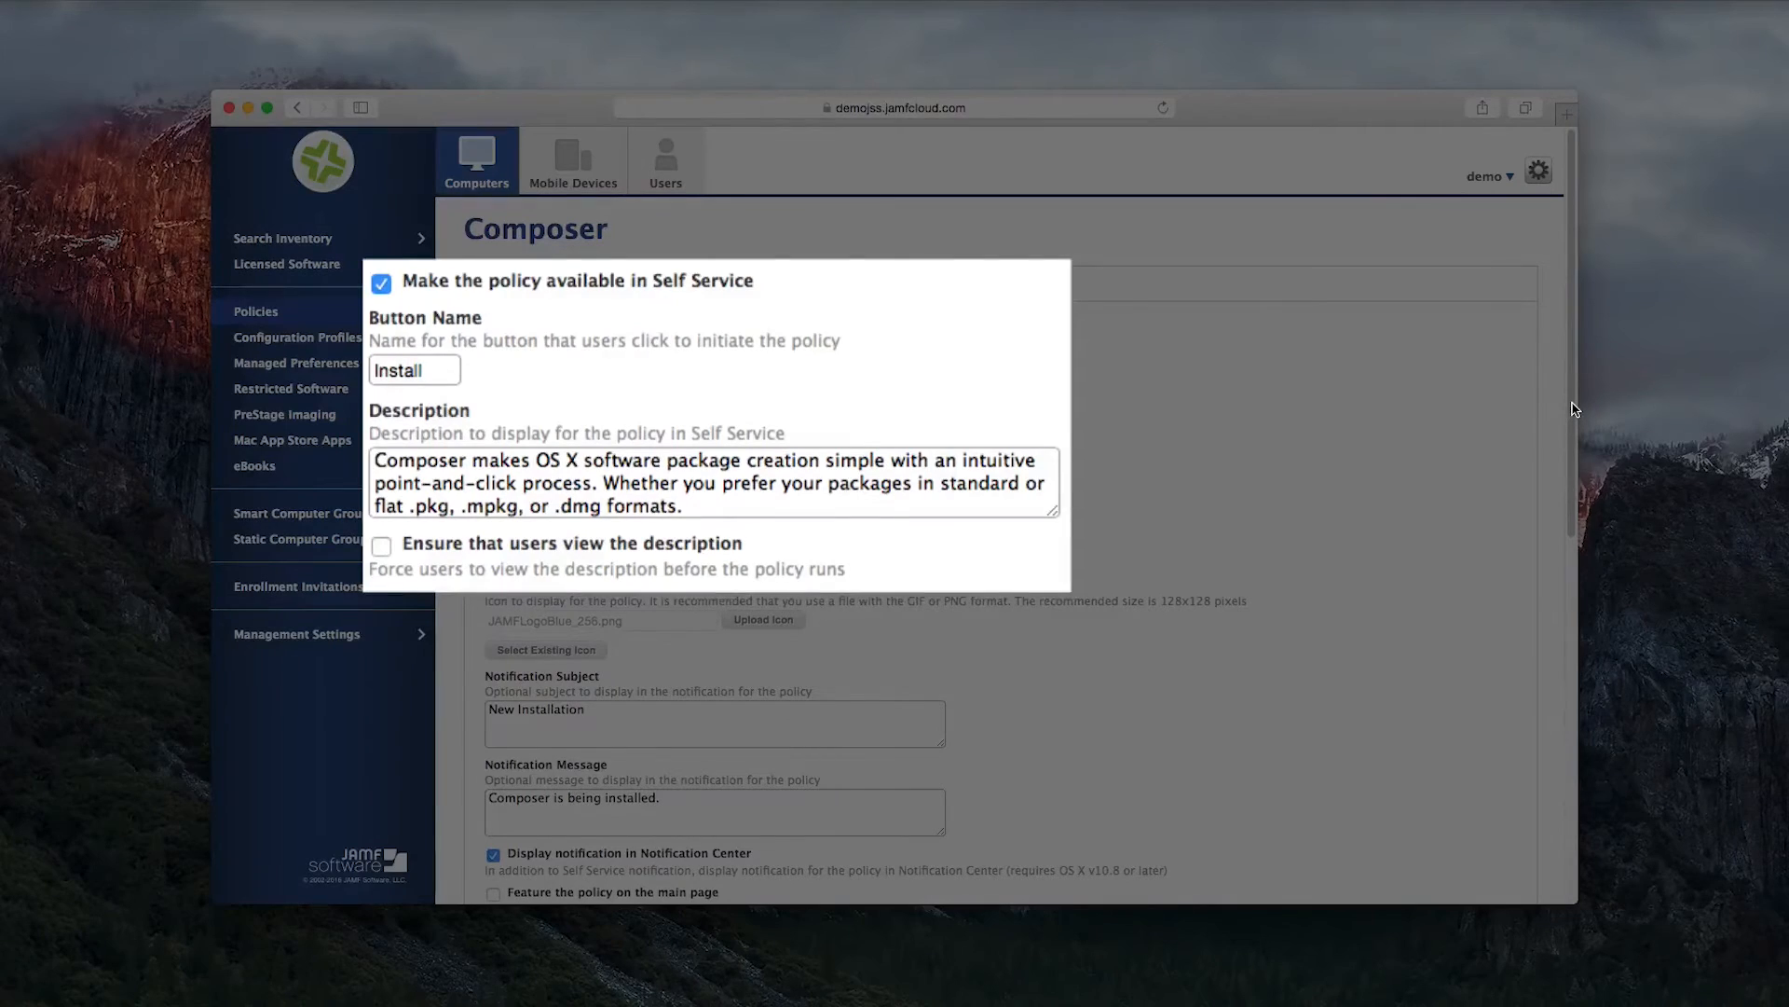